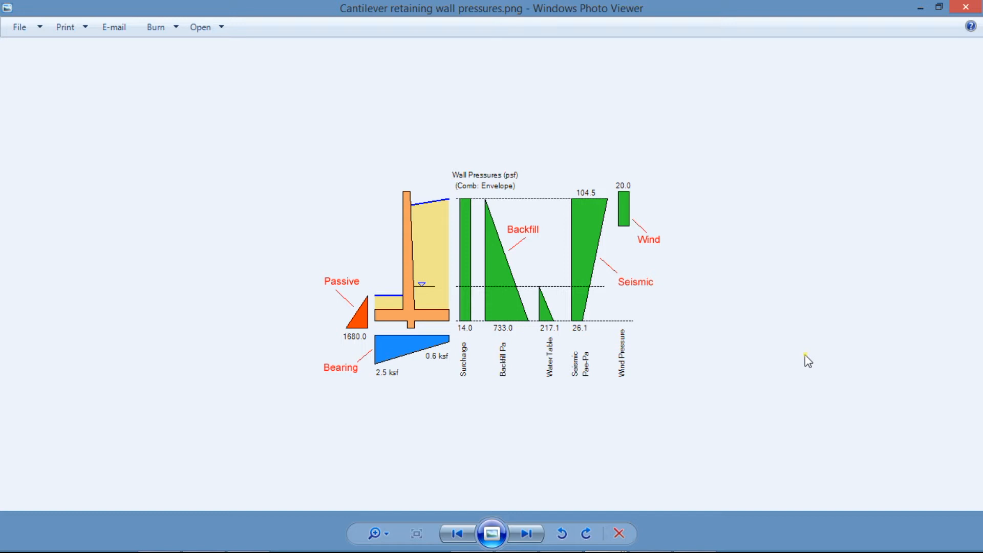
mouse_move(814, 326)
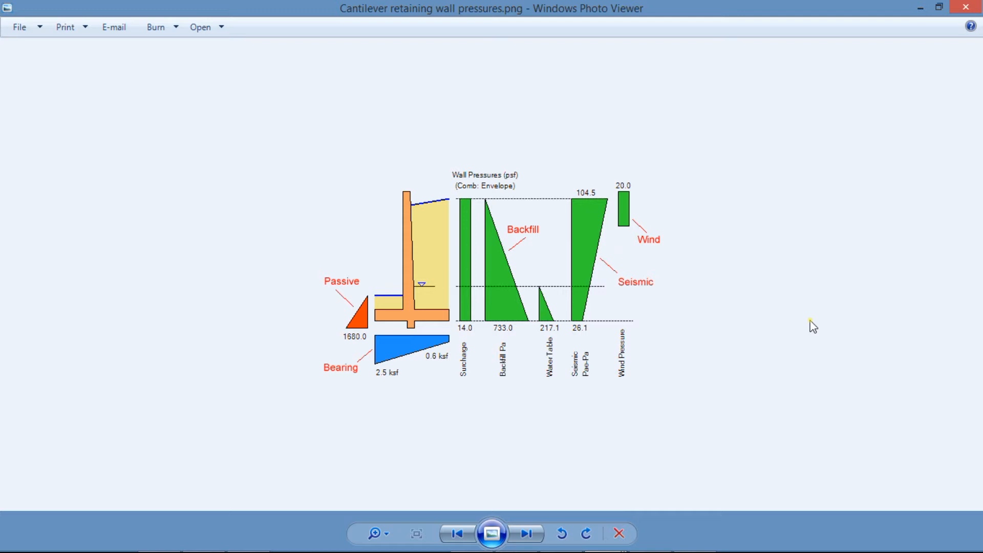
mouse_move(509, 251)
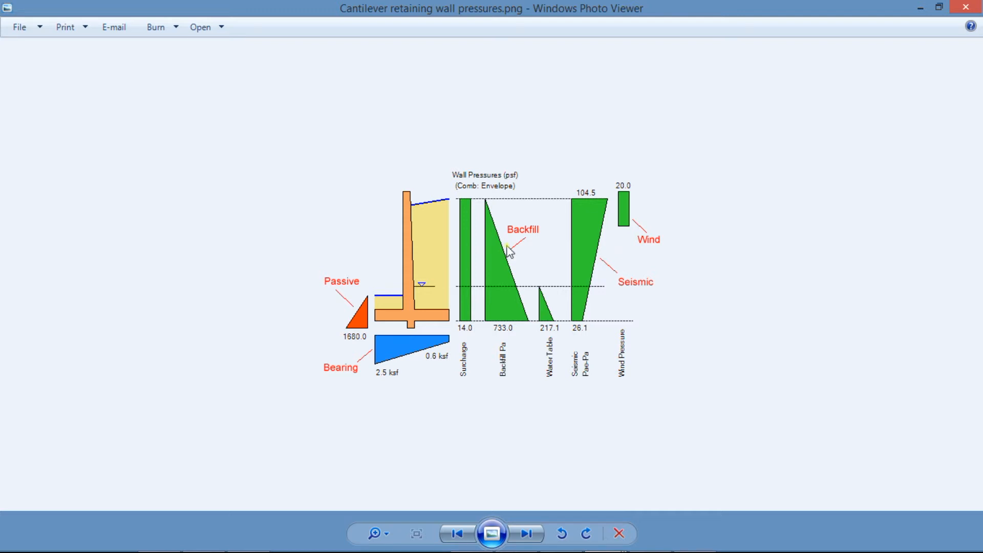
mouse_move(504, 263)
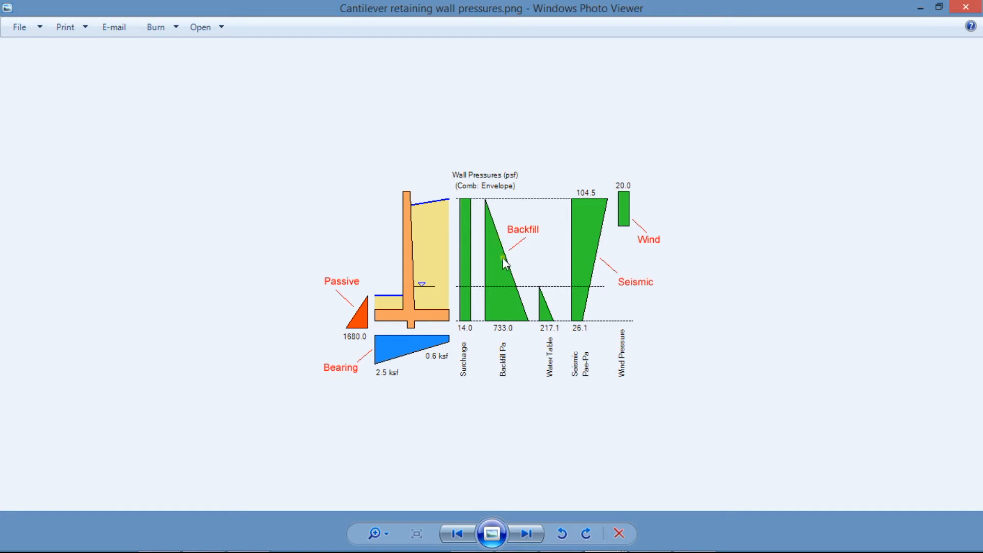
mouse_move(514, 317)
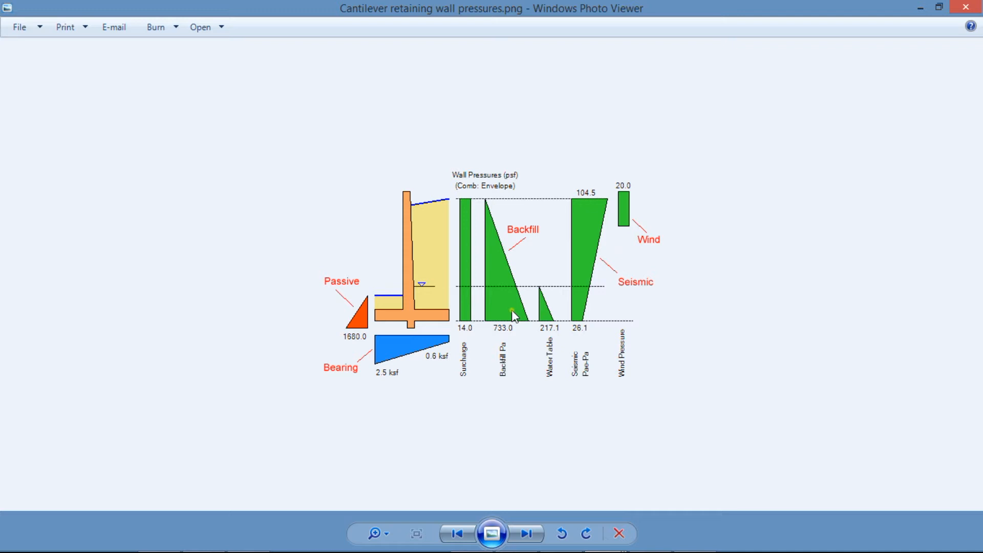
mouse_move(509, 307)
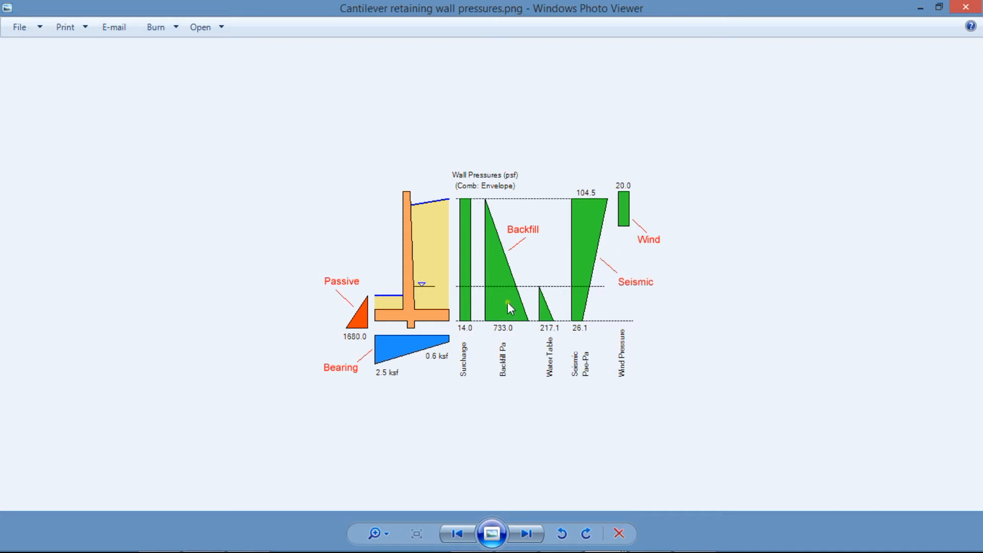
mouse_move(467, 289)
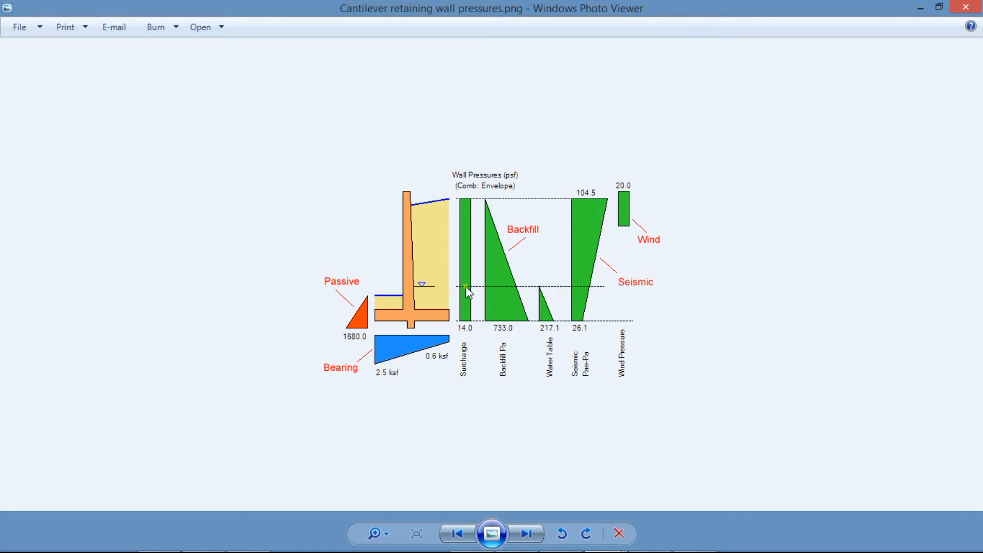
mouse_move(470, 294)
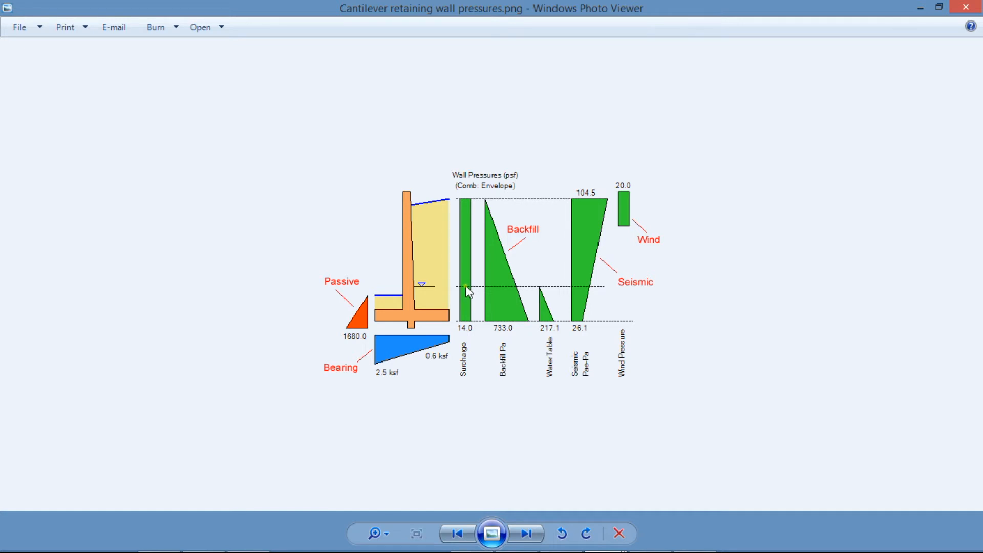
mouse_move(597, 245)
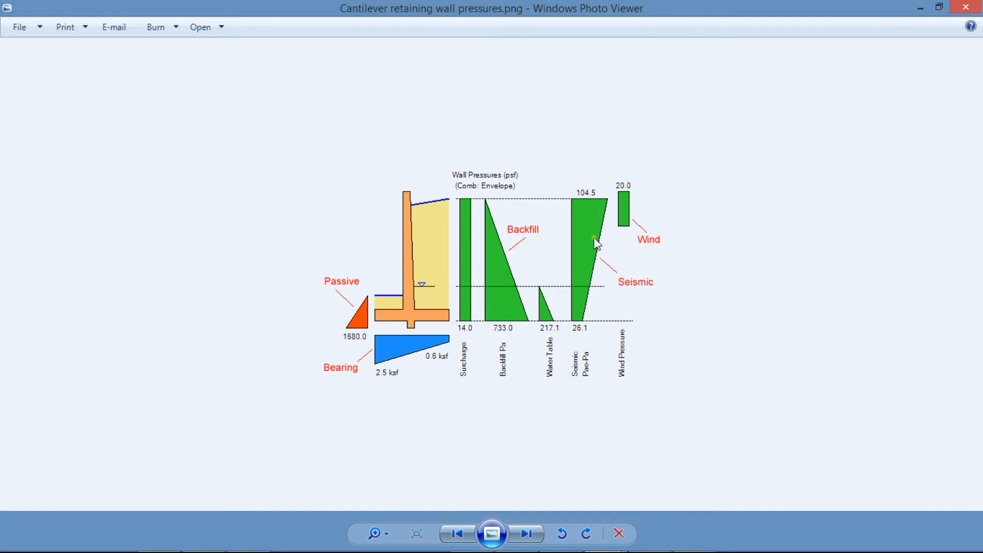
mouse_move(596, 224)
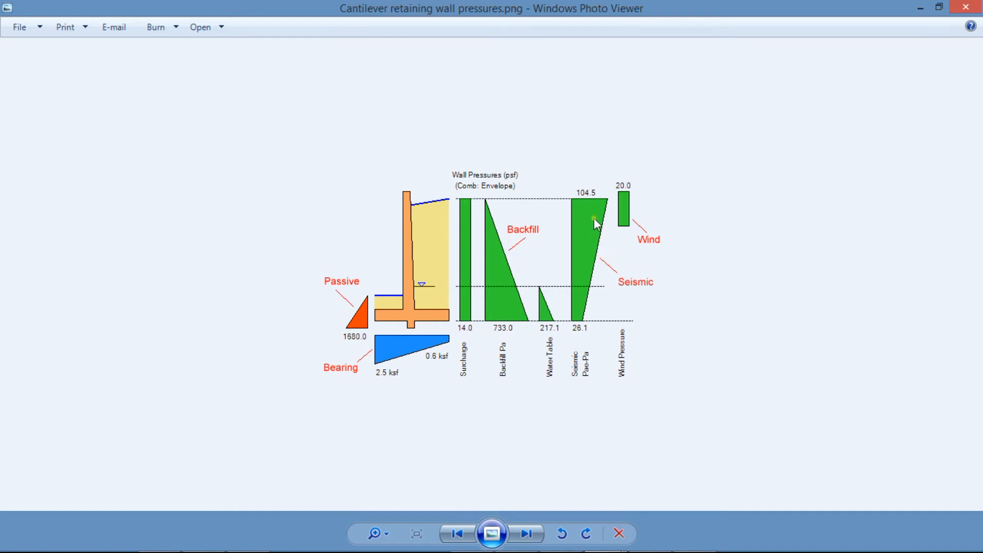
mouse_move(585, 207)
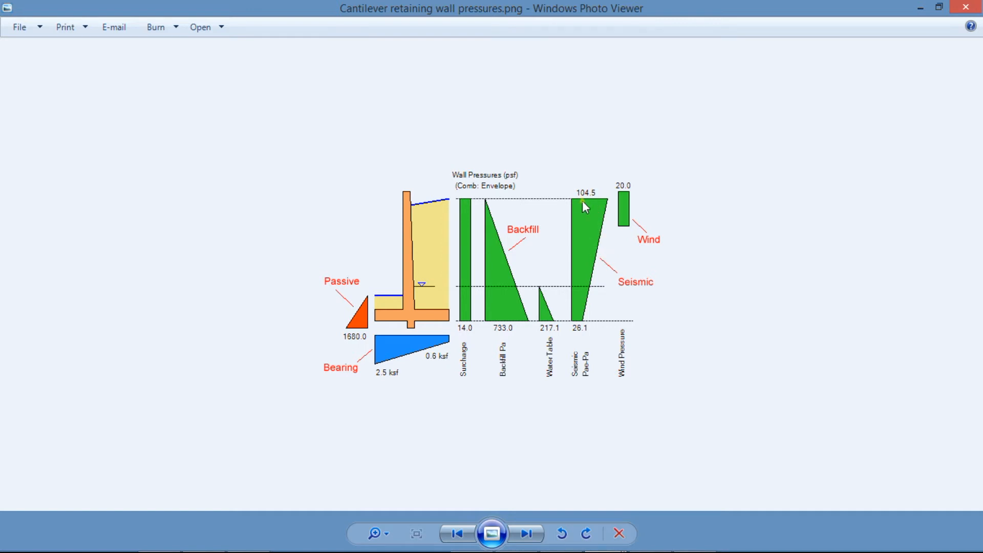
mouse_move(621, 201)
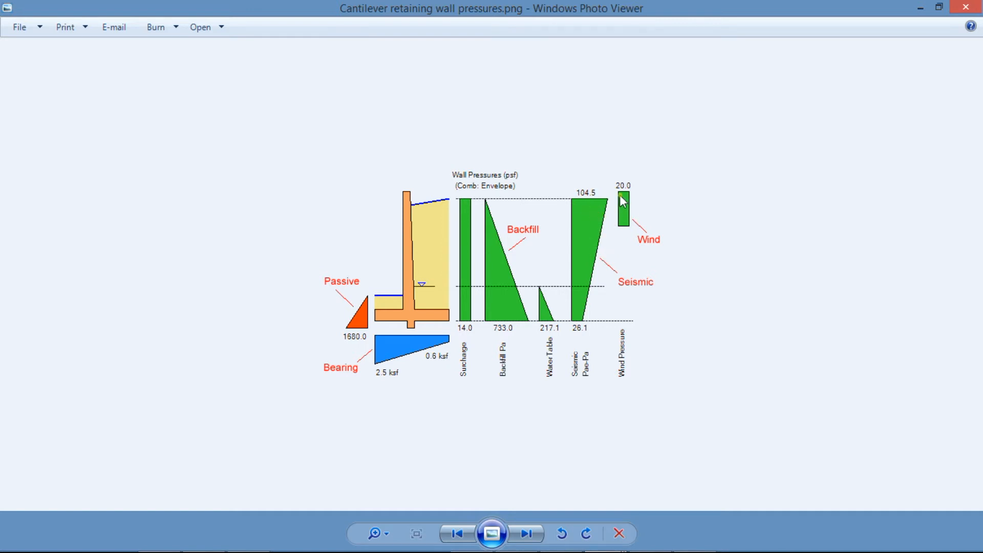
mouse_move(623, 209)
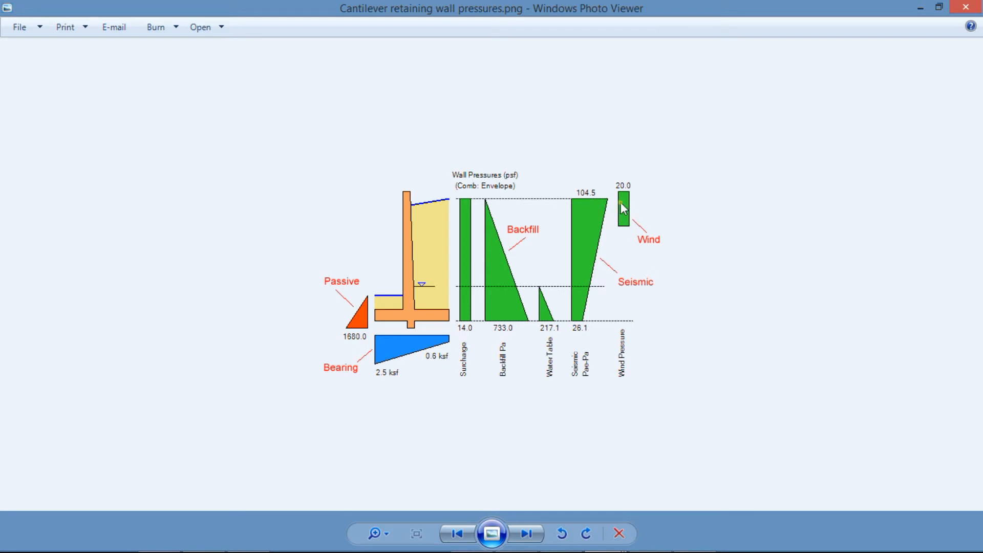
mouse_move(392, 327)
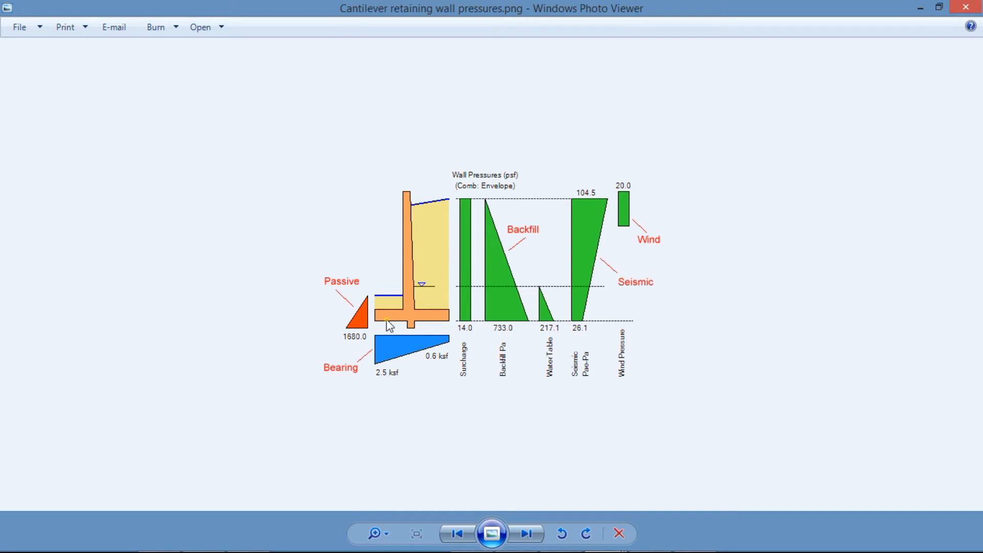
mouse_move(402, 313)
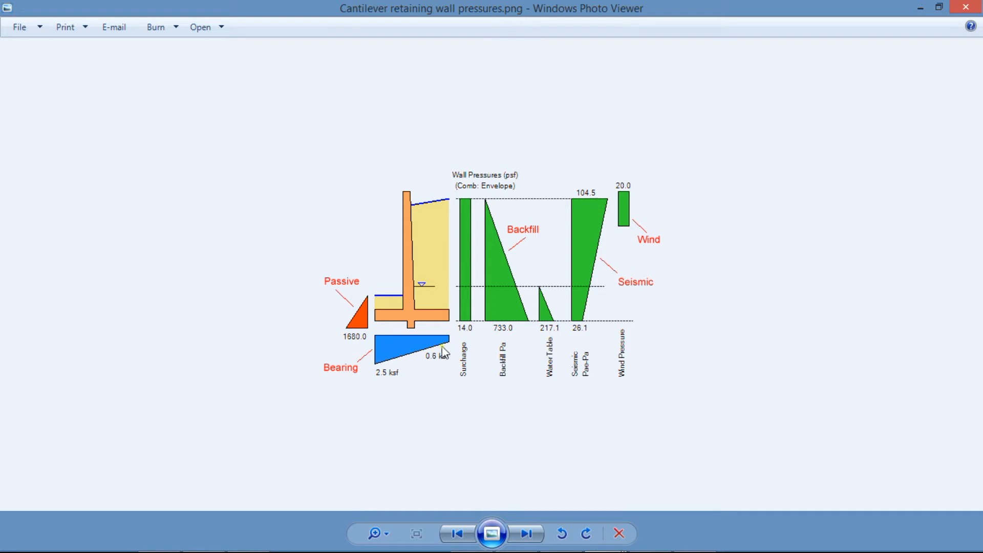
mouse_move(461, 345)
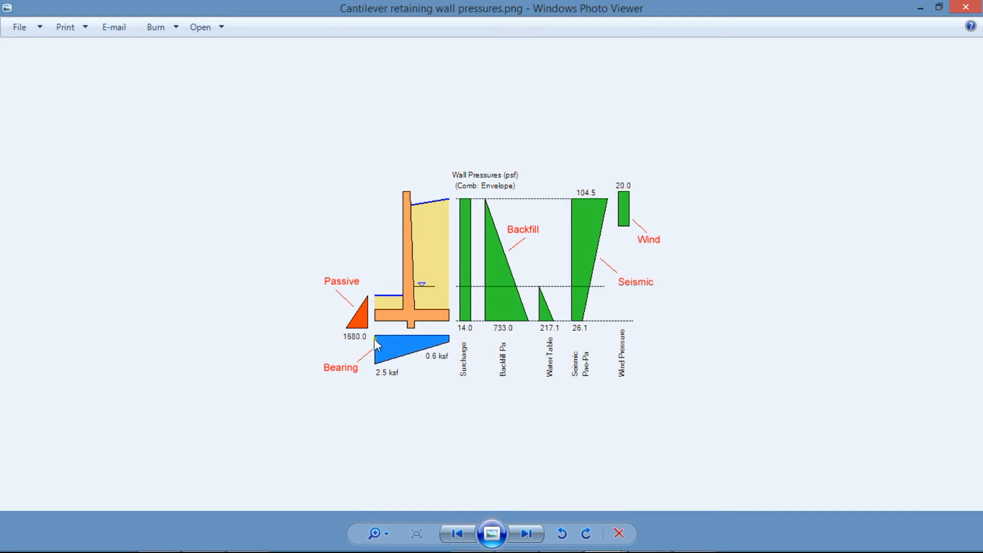
mouse_move(393, 358)
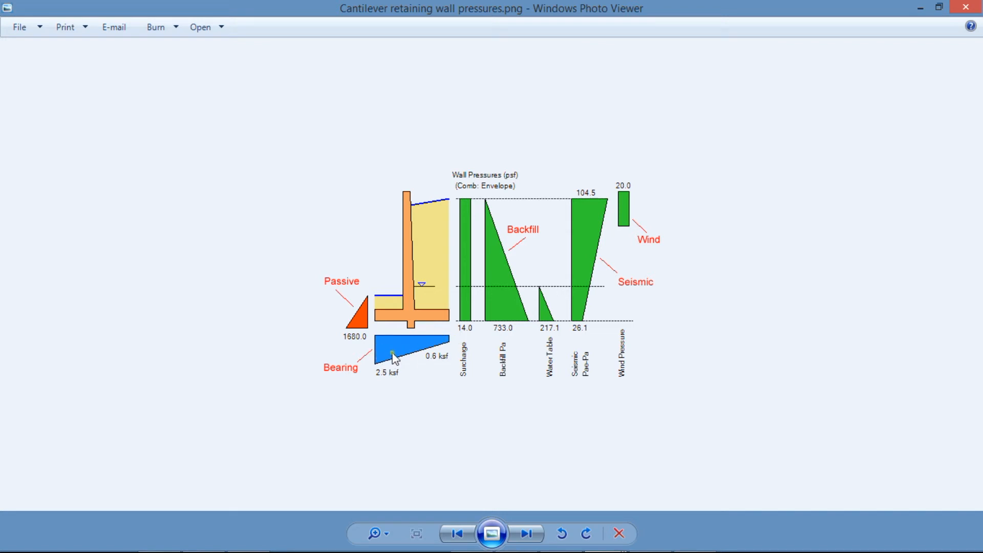
mouse_move(434, 375)
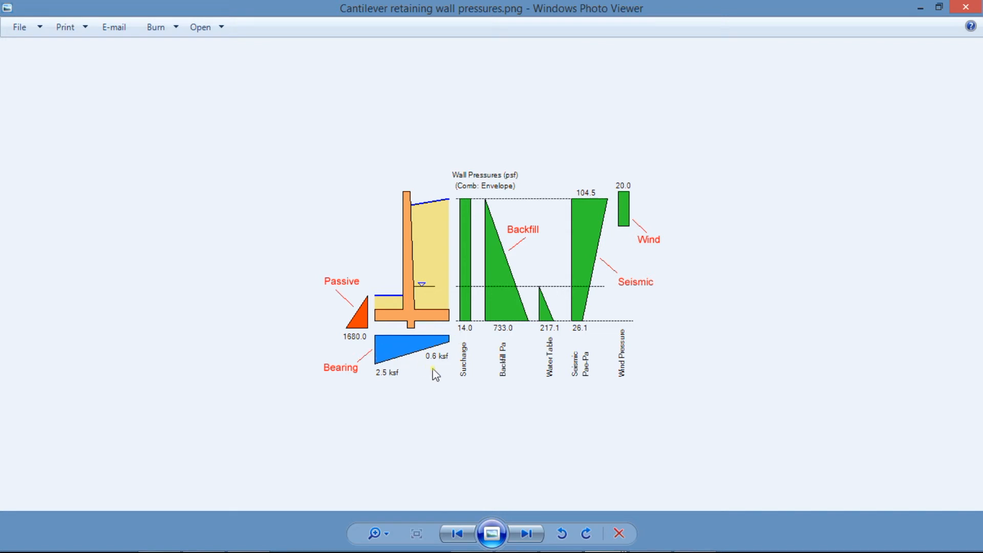
mouse_move(522, 266)
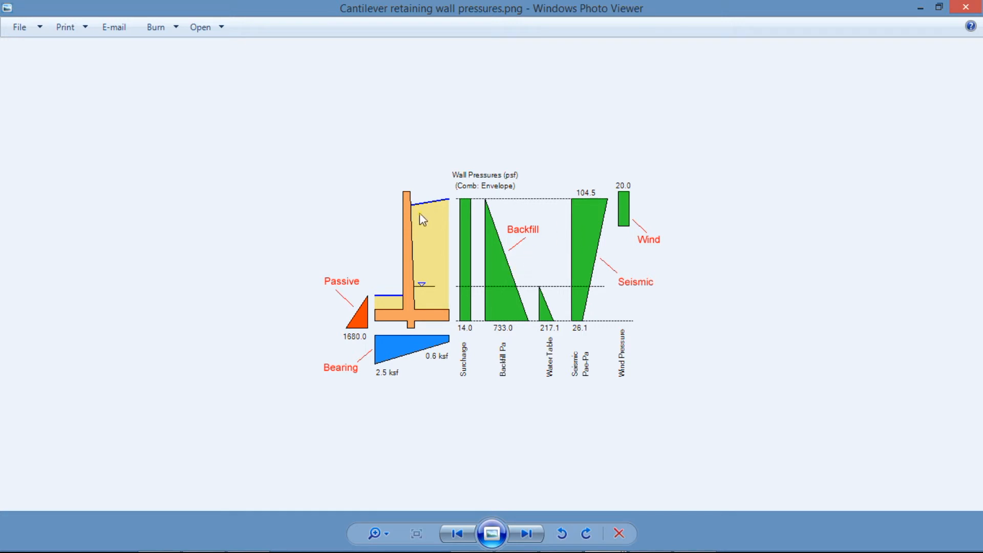
mouse_move(374, 283)
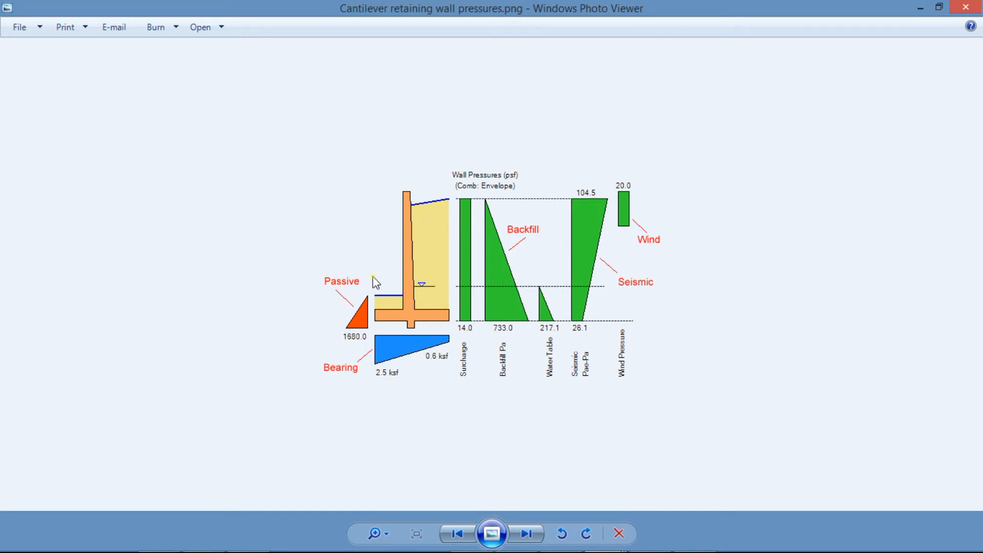
mouse_move(244, 268)
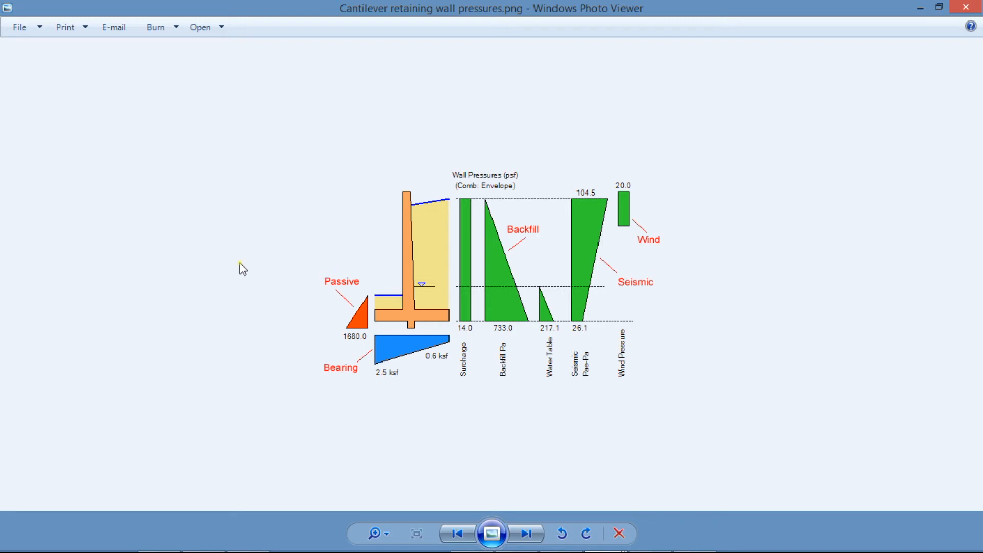
mouse_move(370, 228)
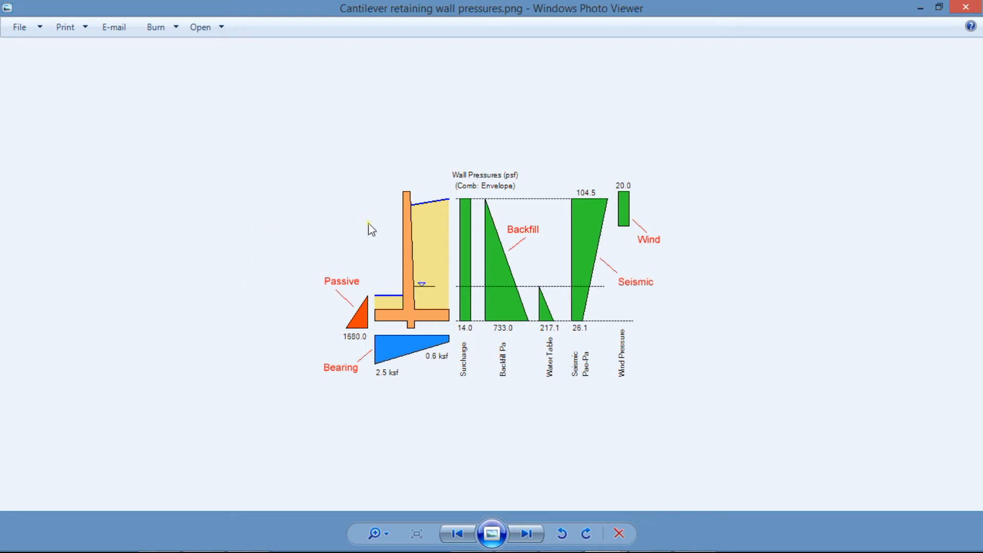
mouse_move(511, 218)
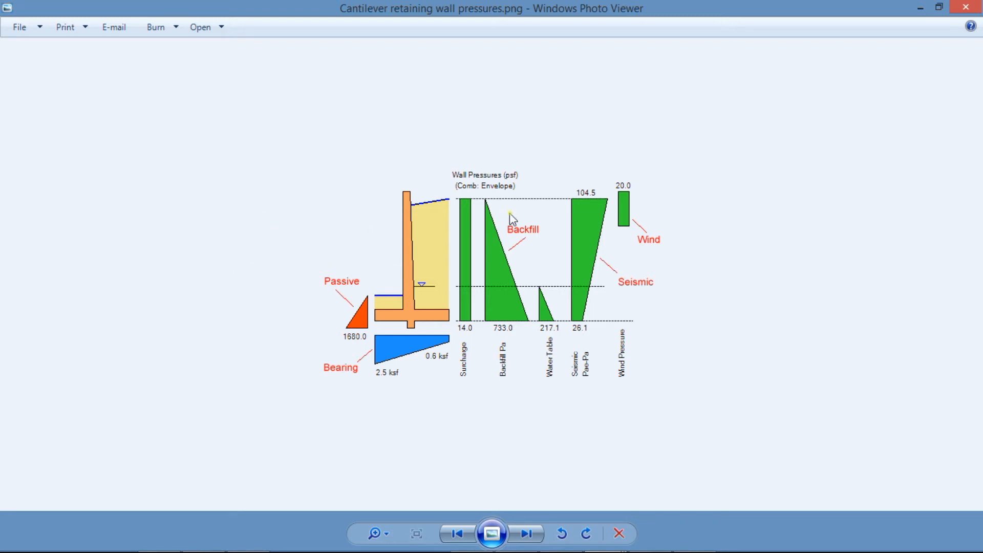
mouse_move(513, 222)
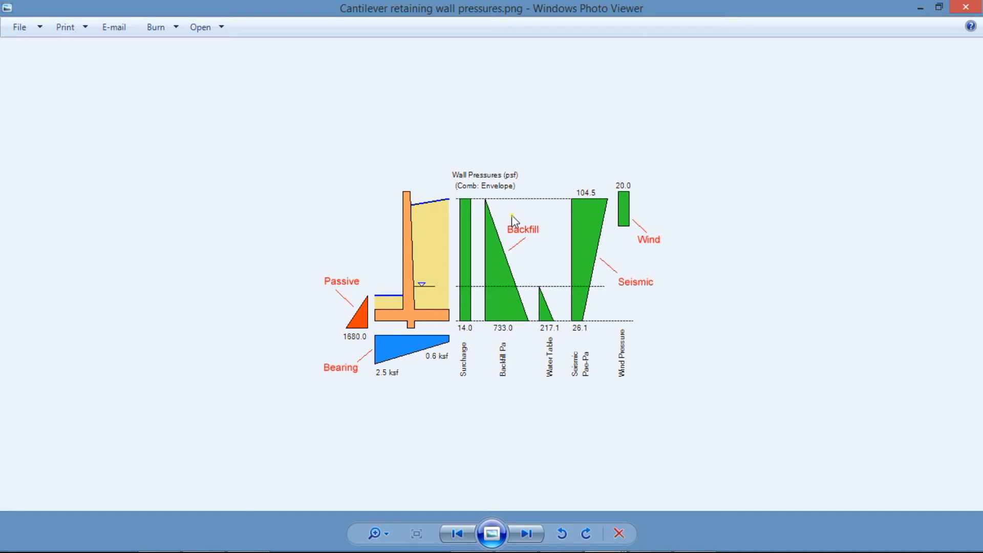
mouse_move(449, 245)
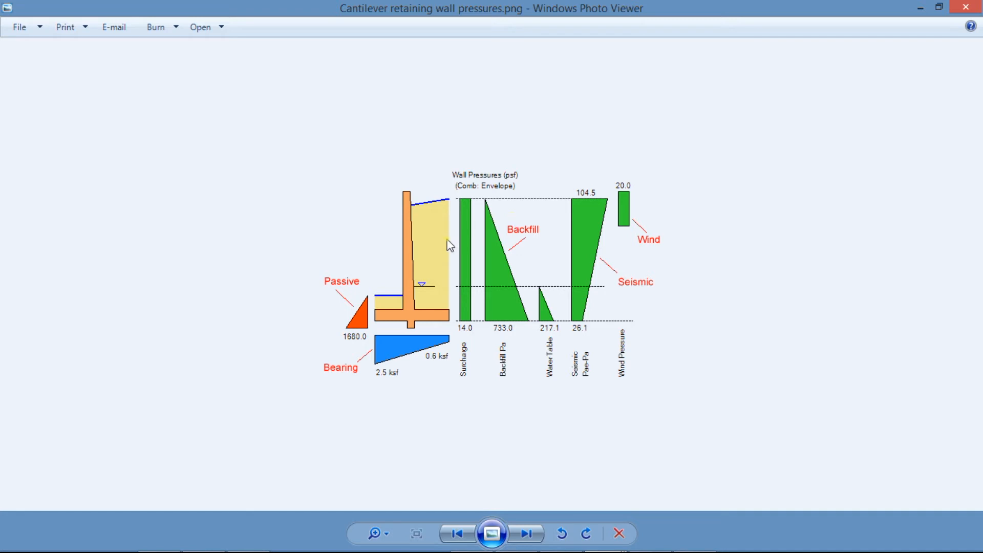
mouse_move(448, 242)
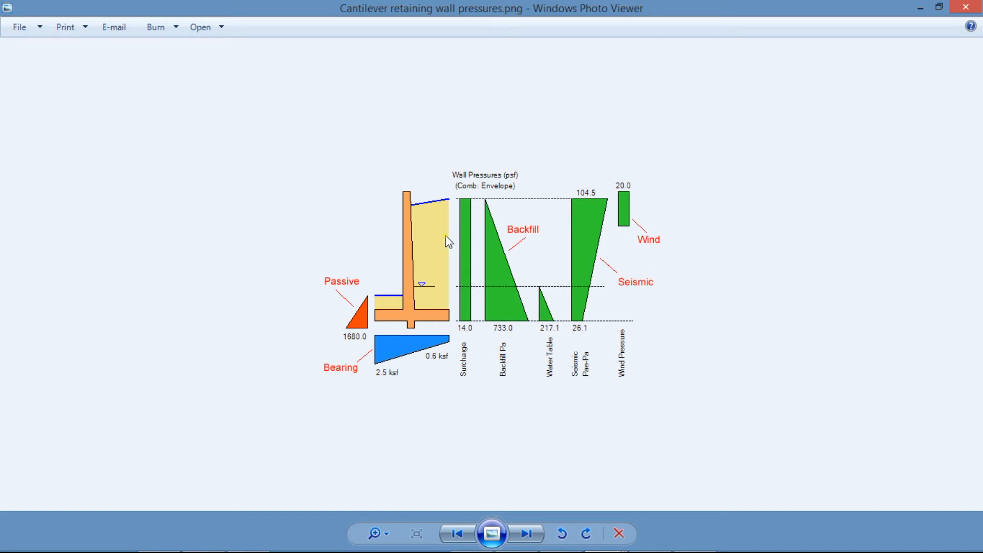
mouse_move(437, 208)
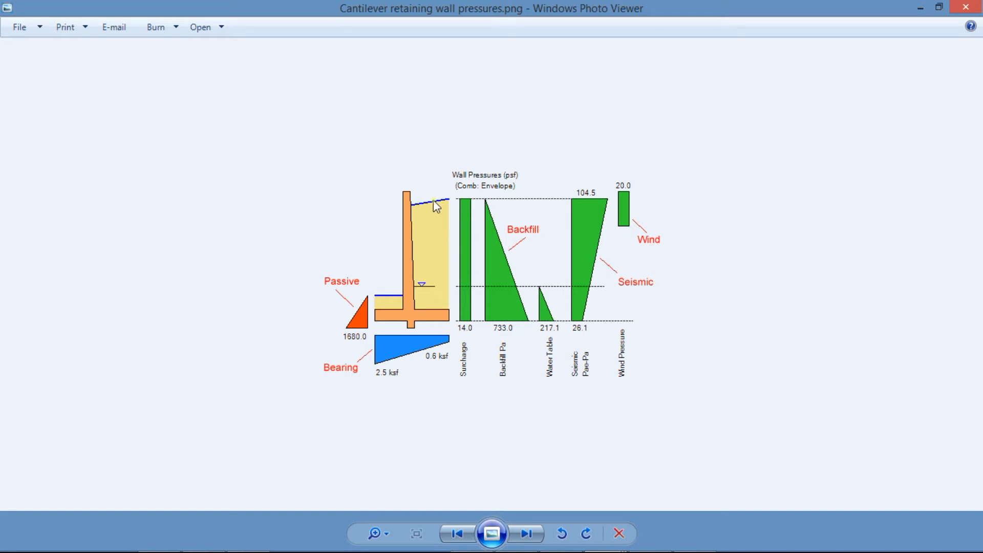
mouse_move(405, 313)
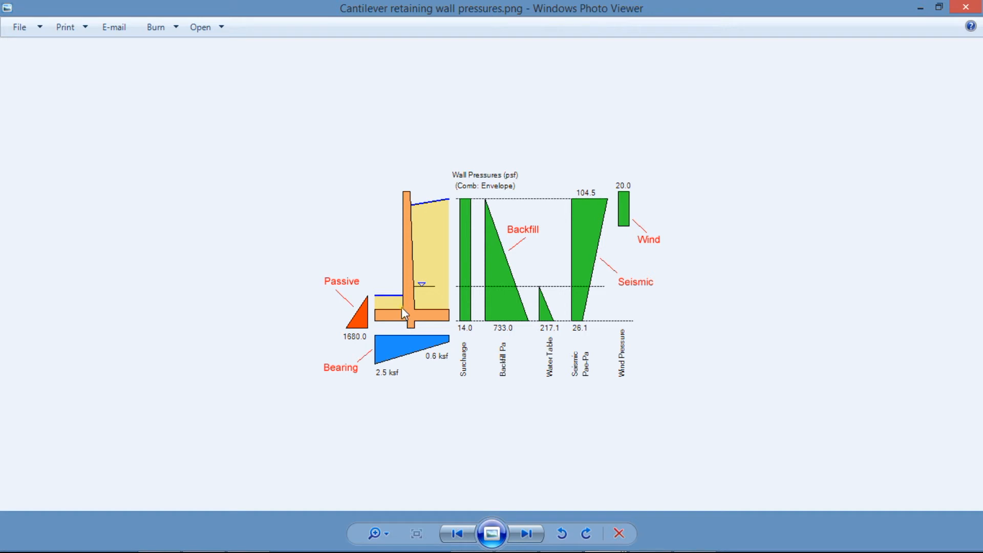
mouse_move(401, 312)
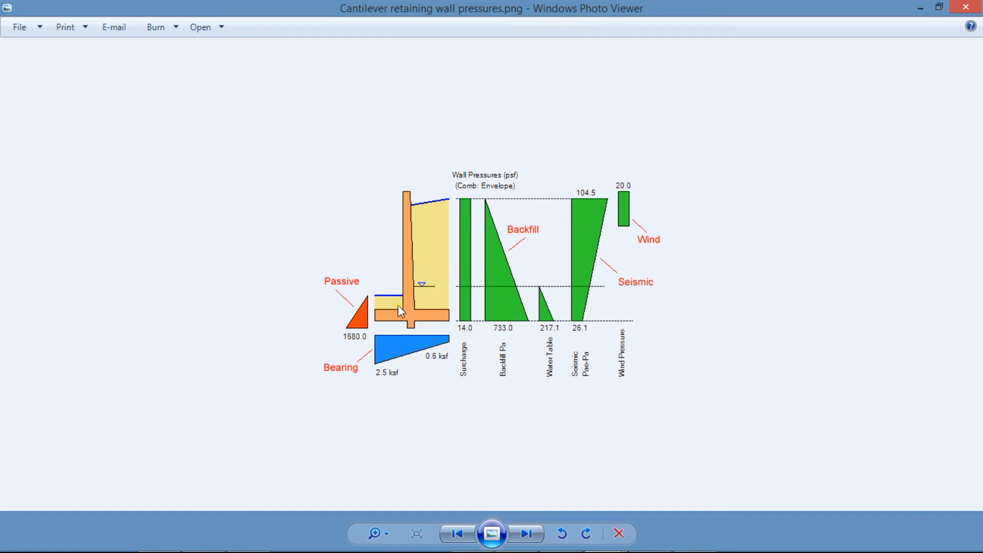
Advance from the cantilever wall pressures diagram to the Bearing formulas.png slide
click(525, 533)
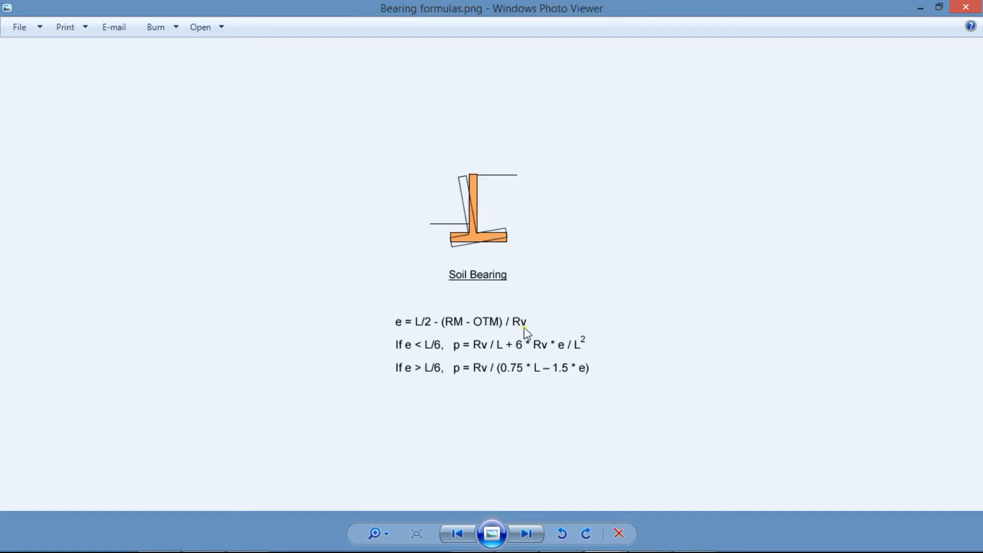
mouse_move(484, 330)
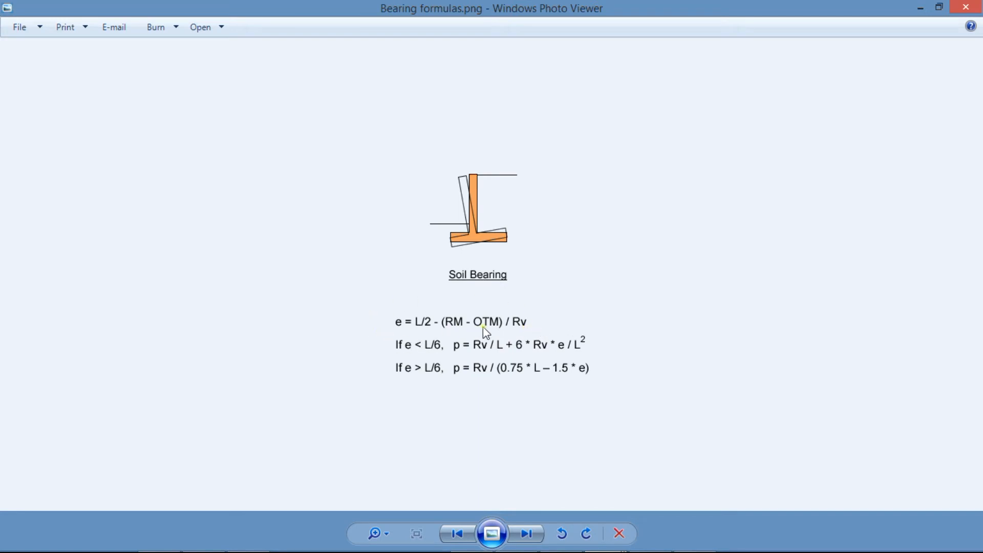
mouse_move(538, 331)
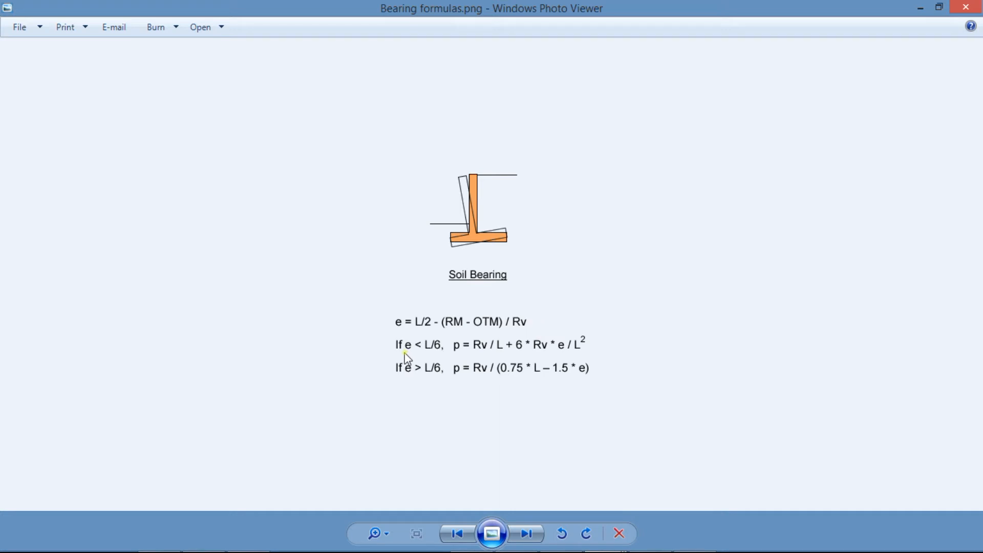
mouse_move(447, 358)
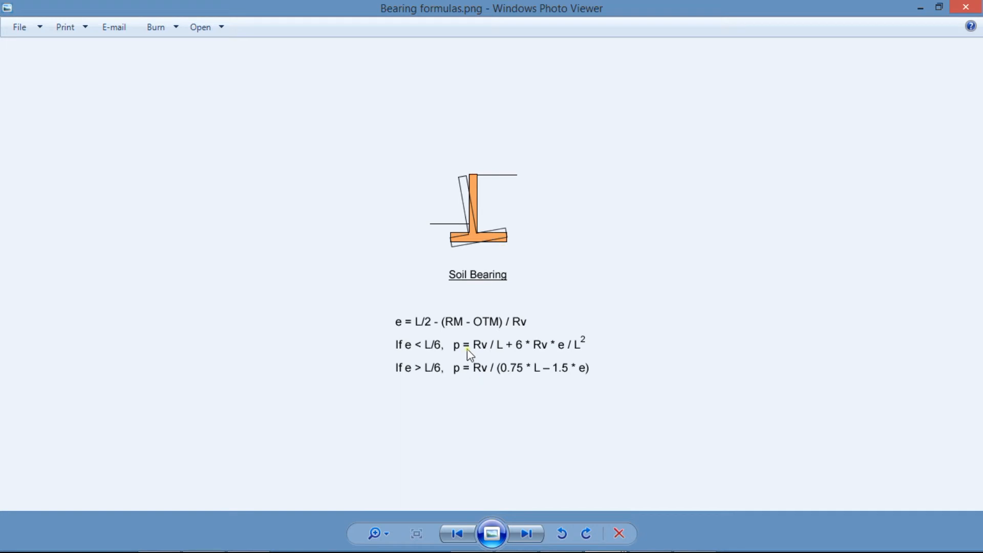
mouse_move(405, 391)
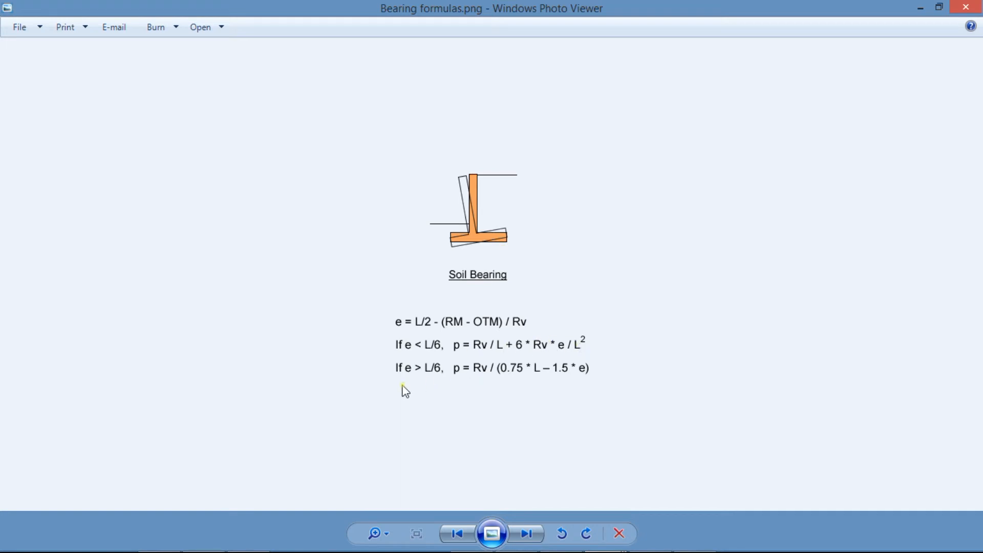
mouse_move(425, 301)
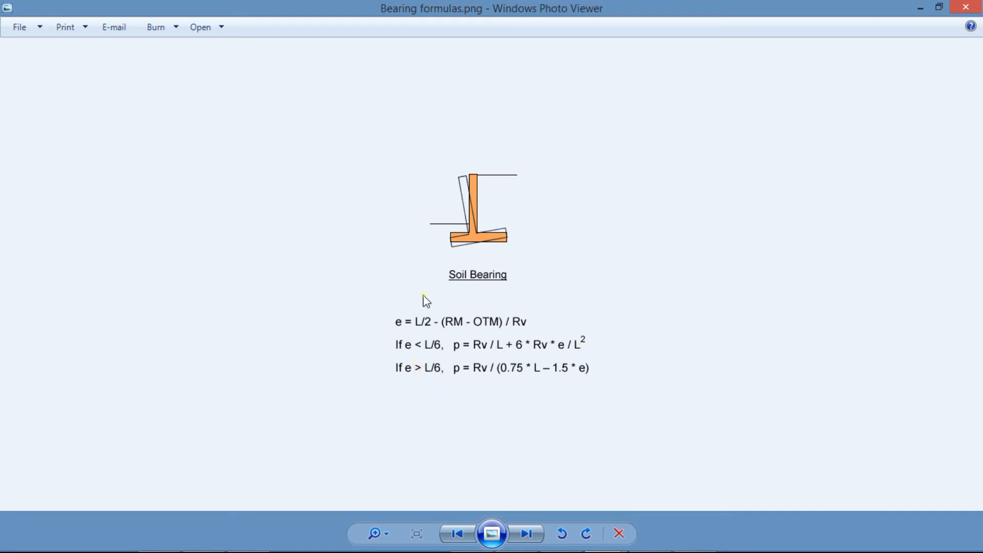
mouse_move(437, 371)
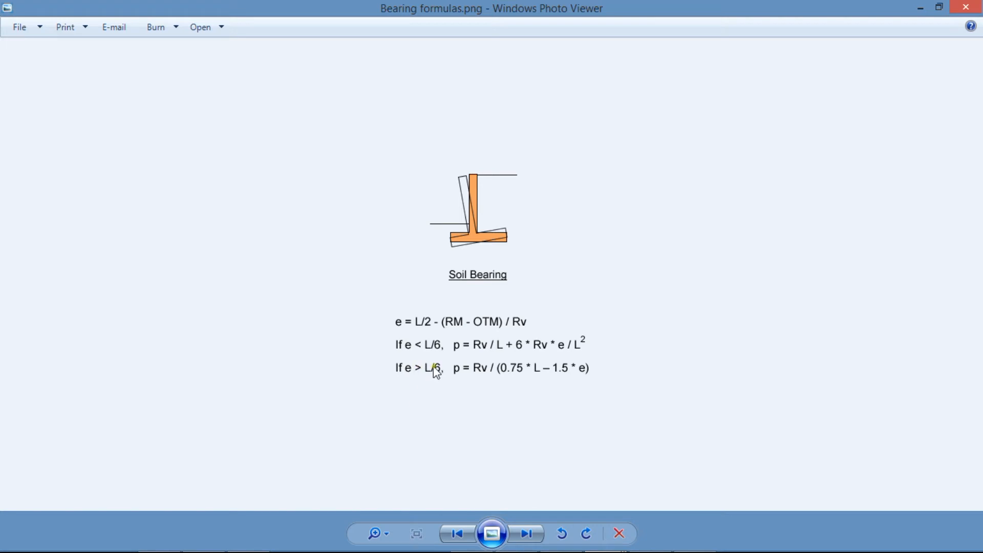
mouse_move(462, 381)
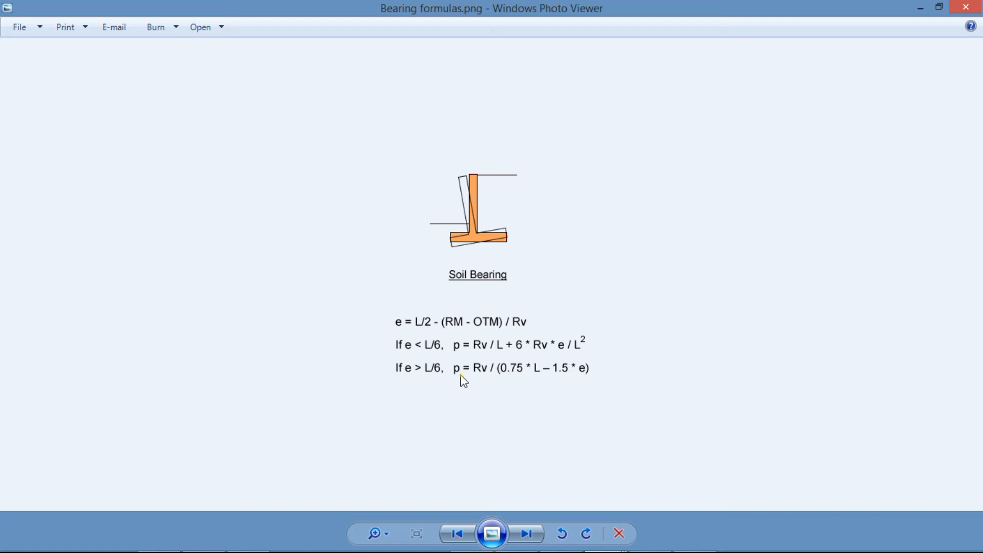
mouse_move(607, 378)
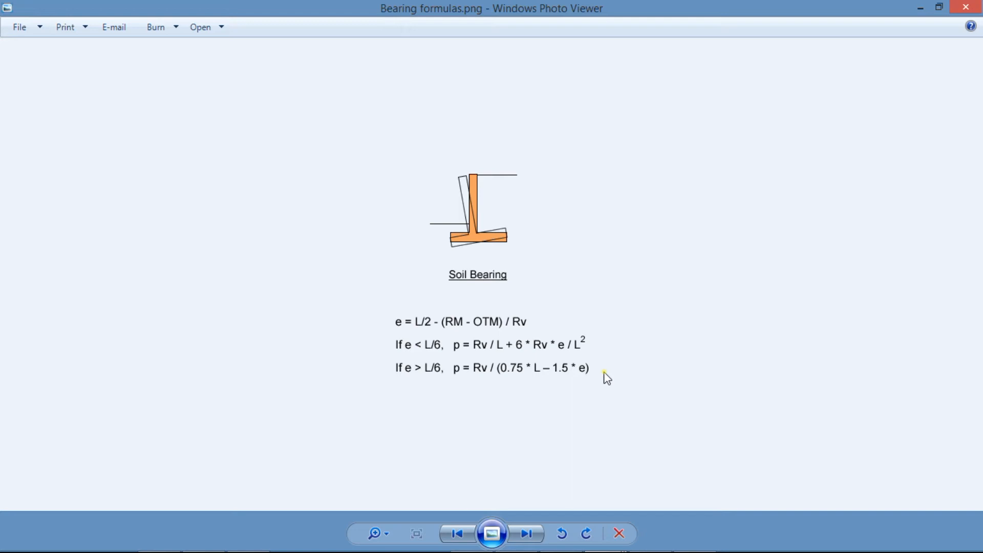
mouse_move(605, 379)
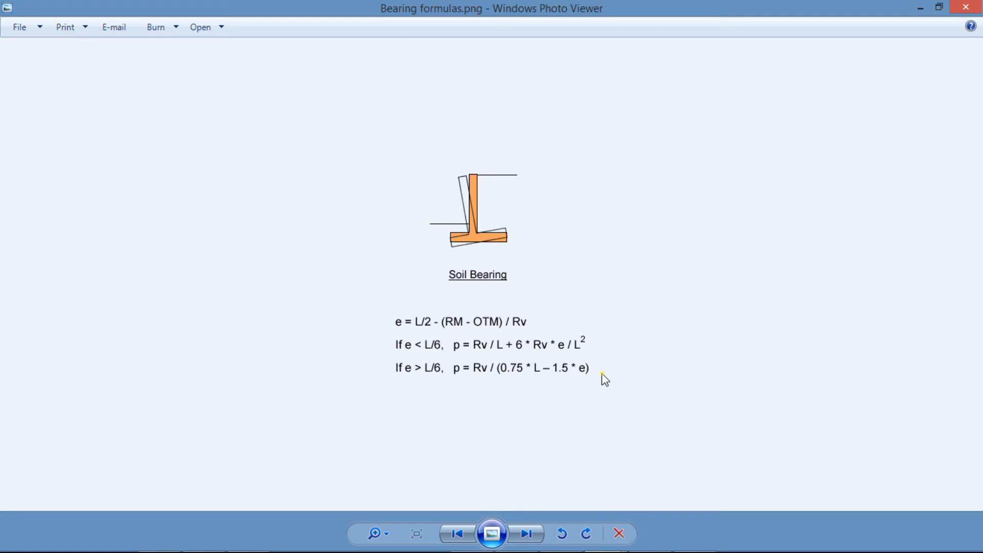
Advance from the bearing formulas to the Bearing calculation 2.png worked-results slide
click(525, 534)
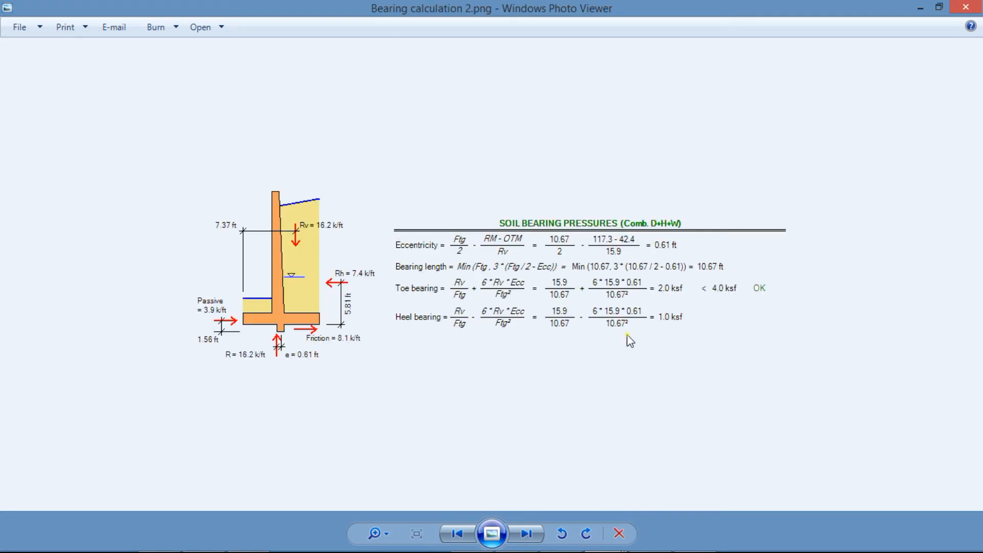
mouse_move(590, 354)
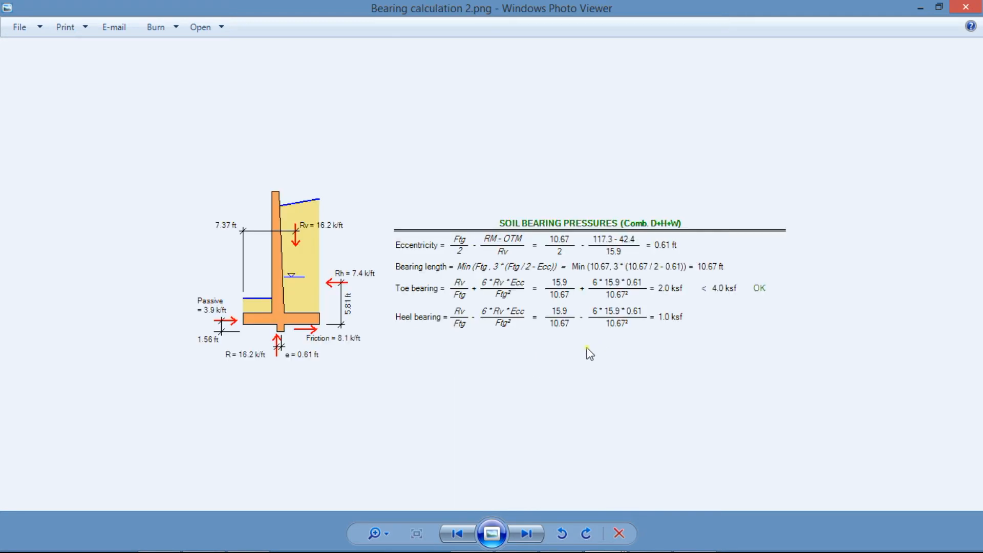
mouse_move(326, 259)
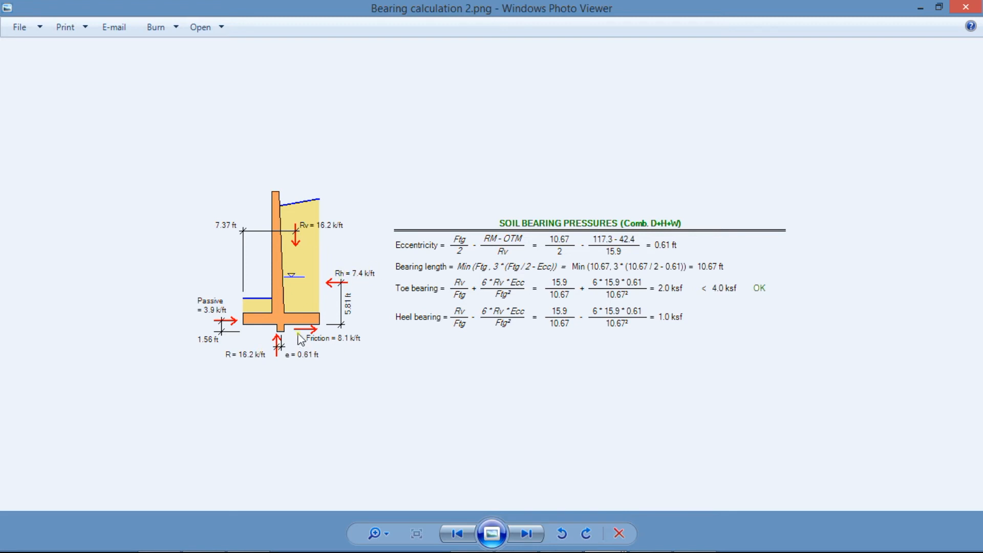
mouse_move(266, 354)
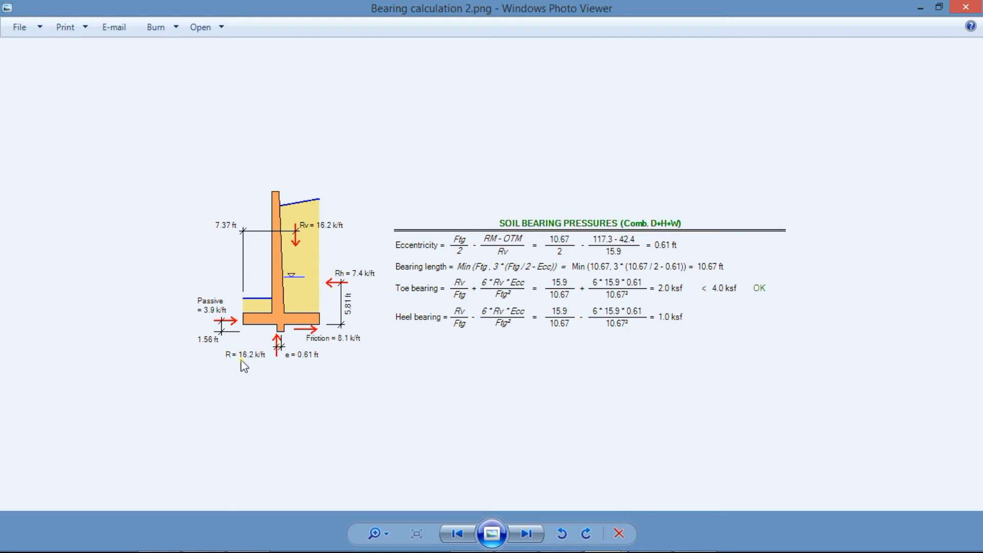
mouse_move(218, 325)
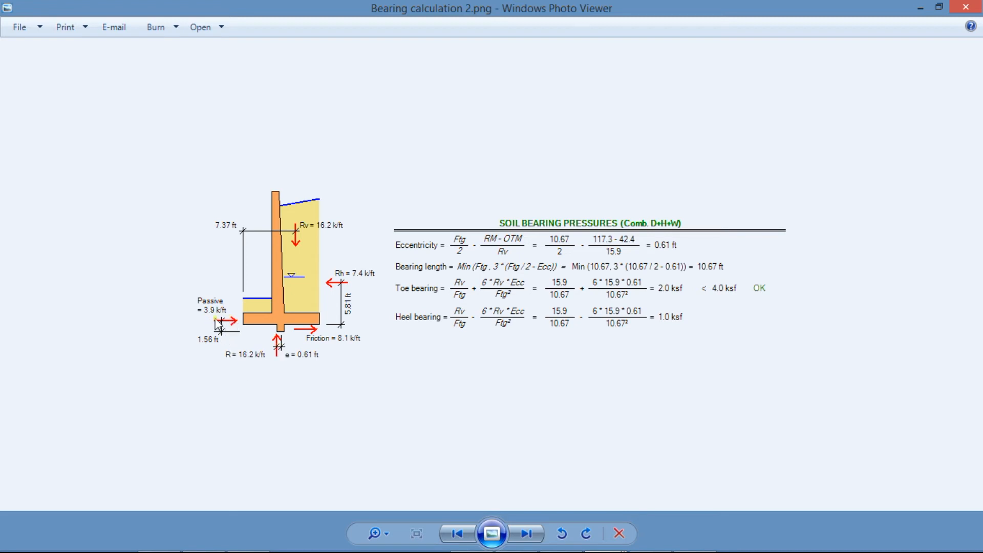
mouse_move(418, 263)
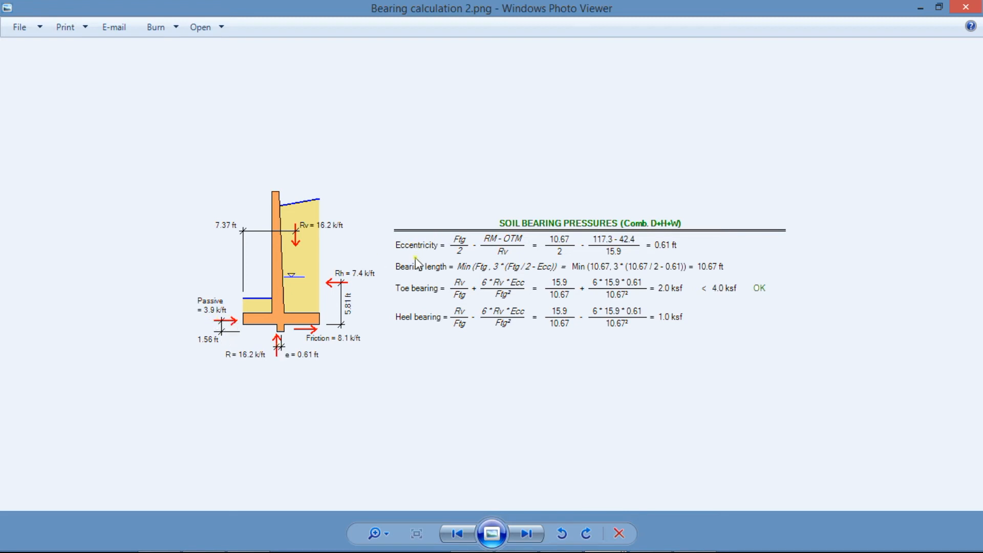
mouse_move(434, 262)
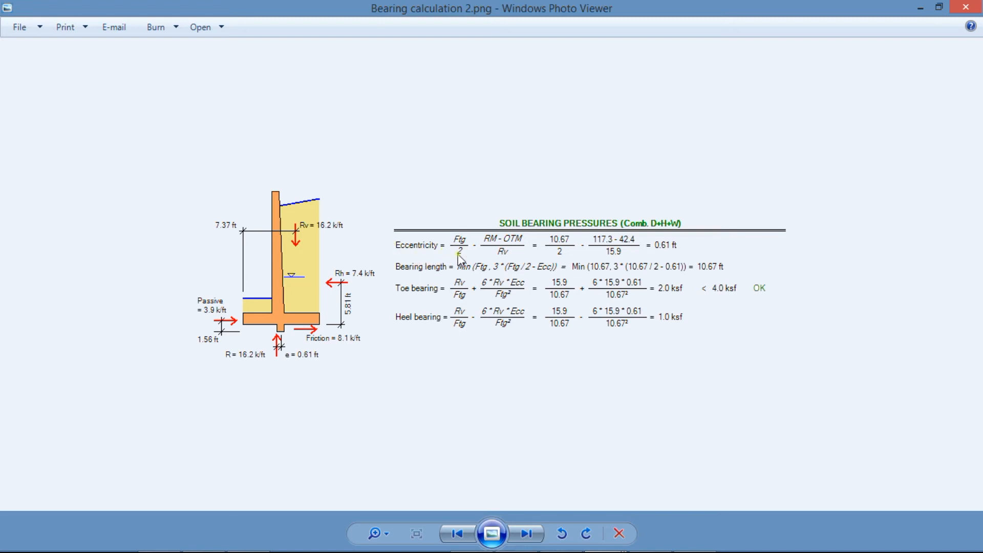
mouse_move(554, 262)
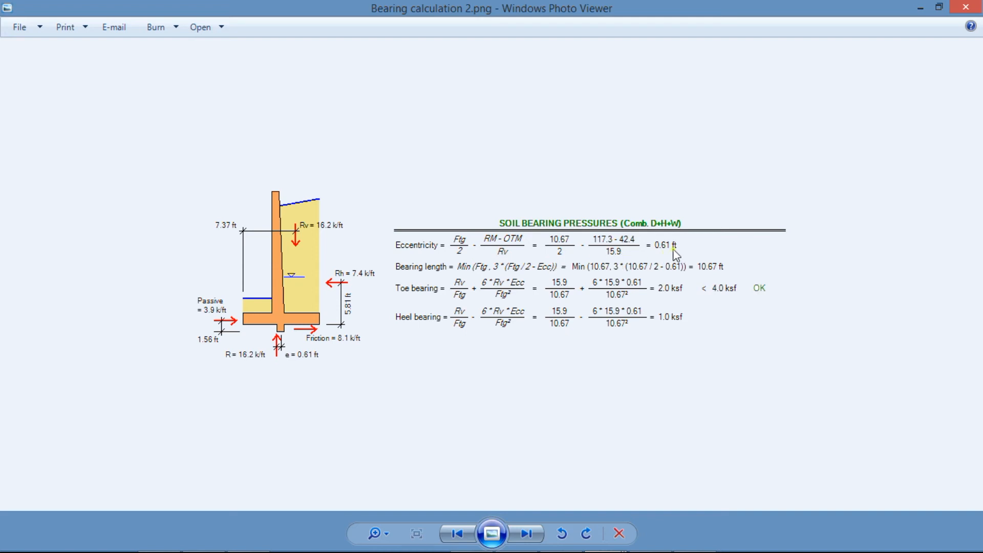
mouse_move(318, 331)
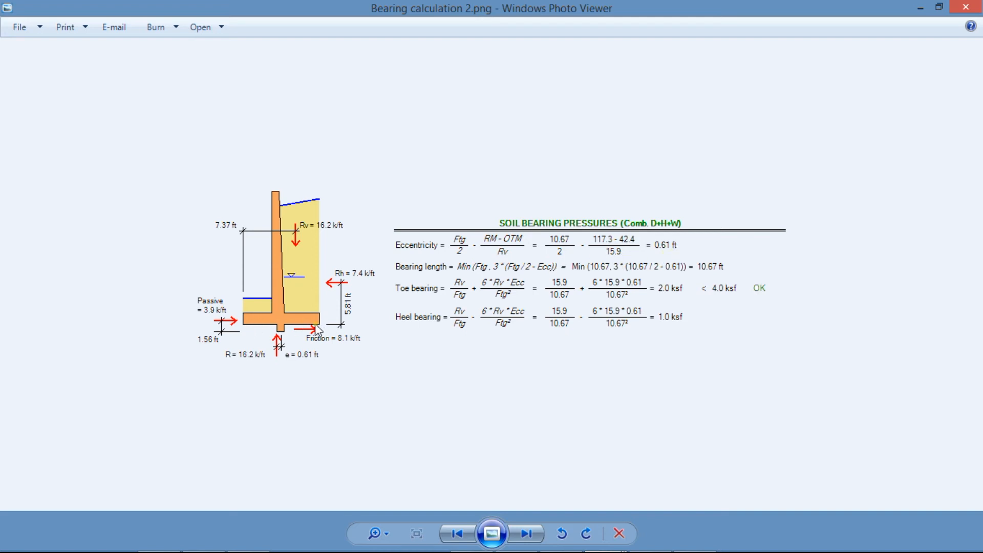
mouse_move(717, 281)
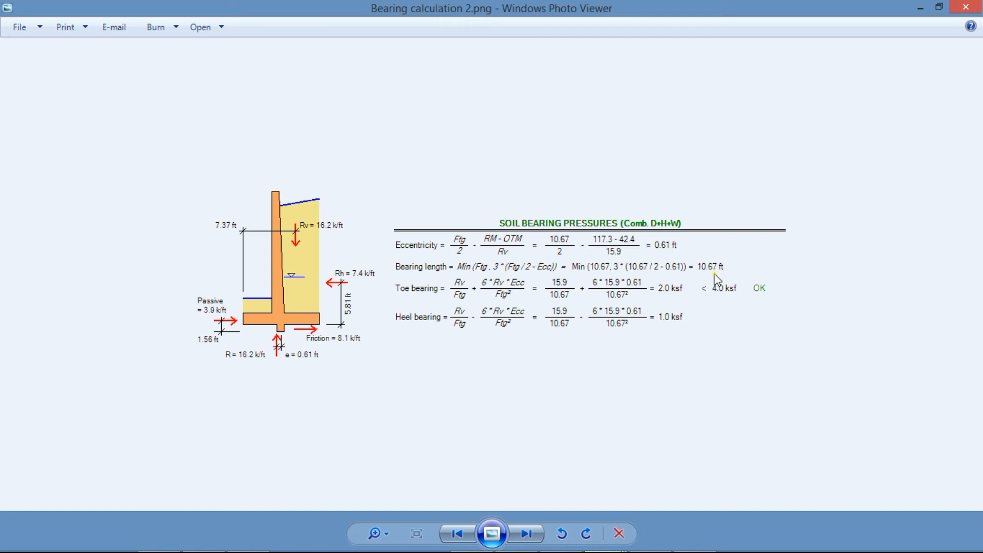
mouse_move(701, 276)
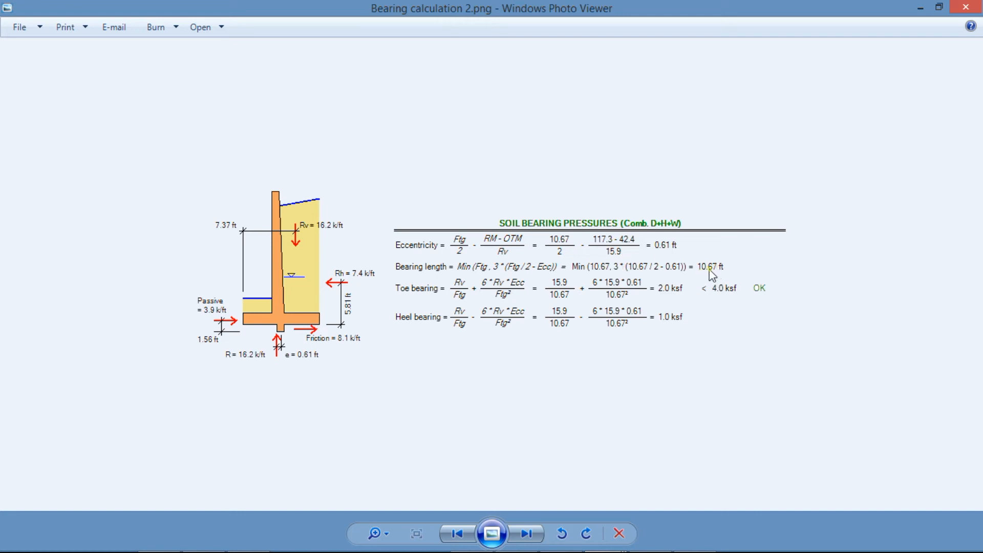
mouse_move(664, 255)
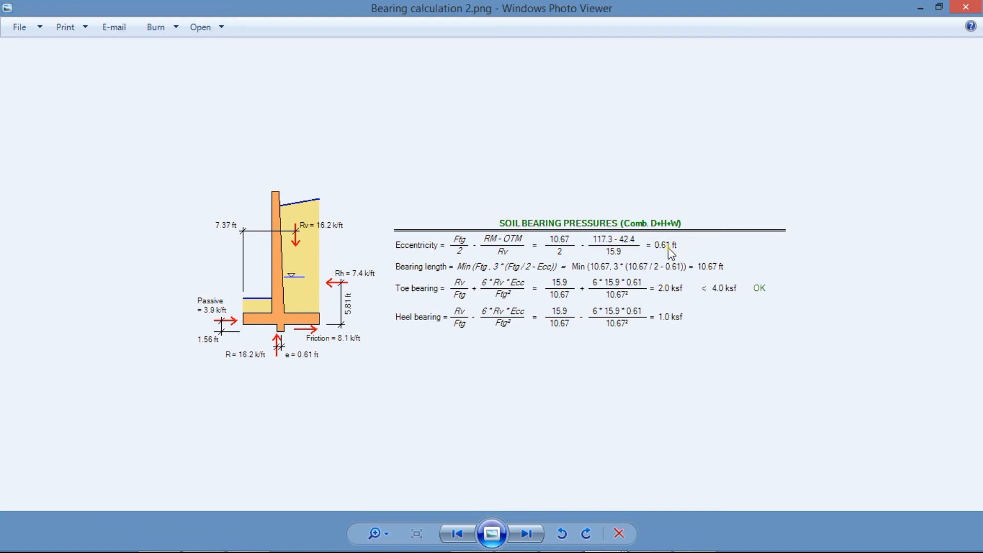
mouse_move(700, 270)
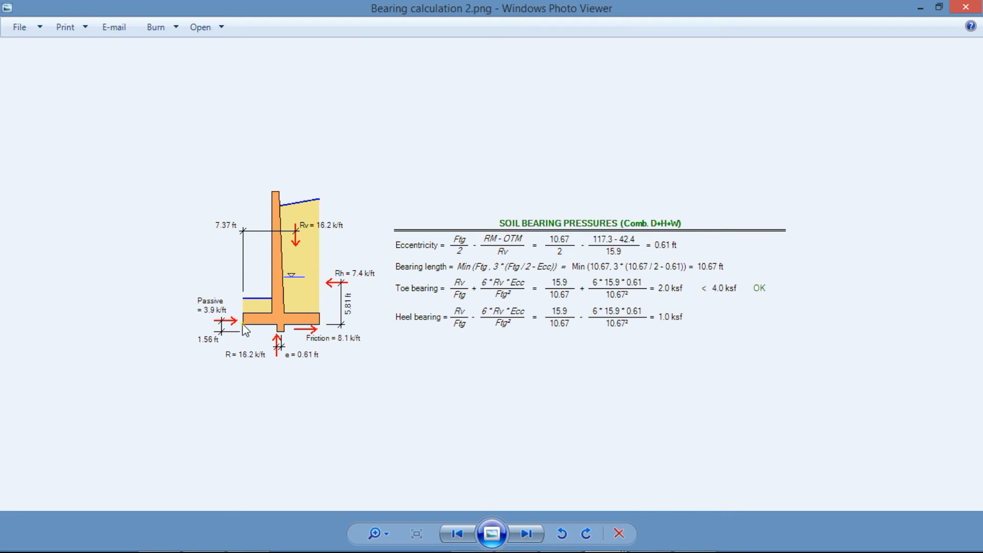
mouse_move(463, 287)
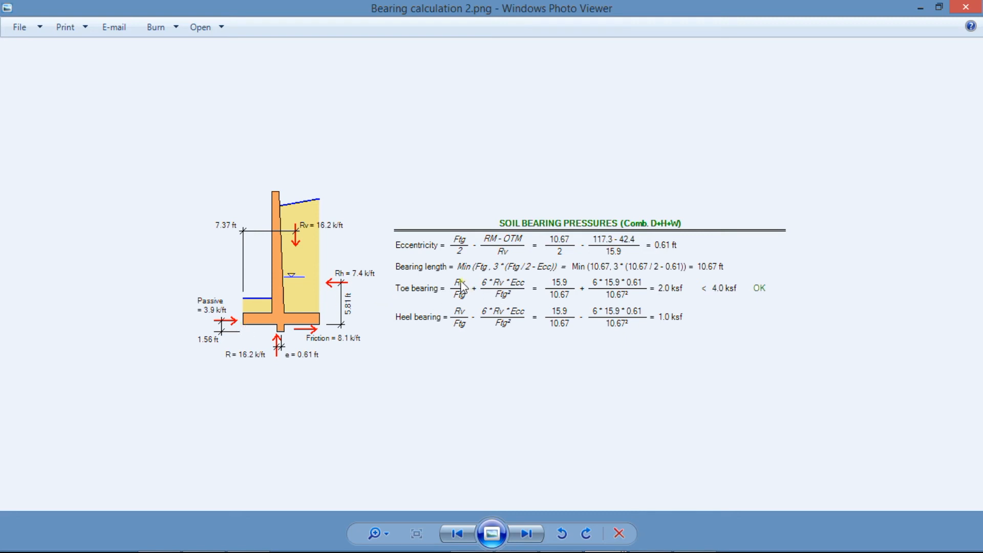
mouse_move(472, 301)
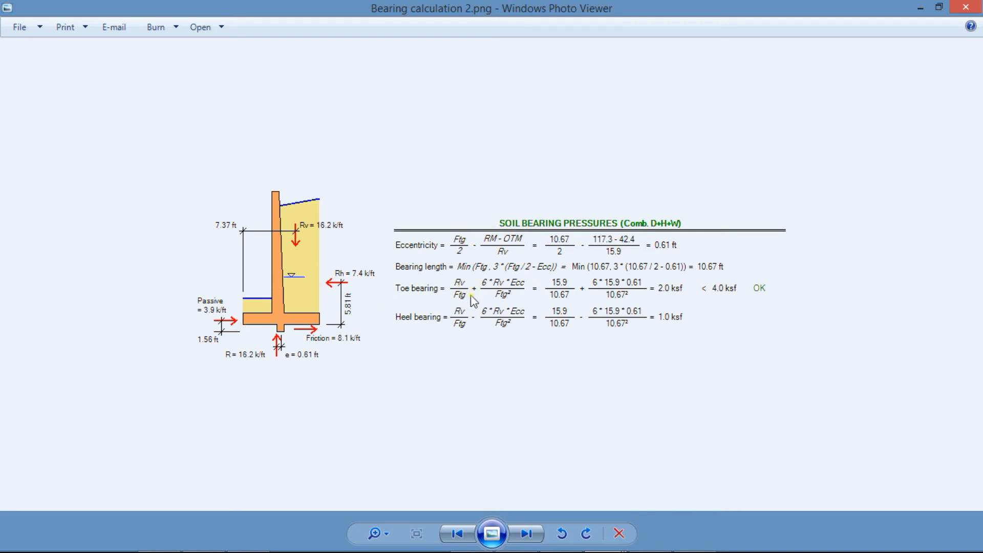
mouse_move(660, 290)
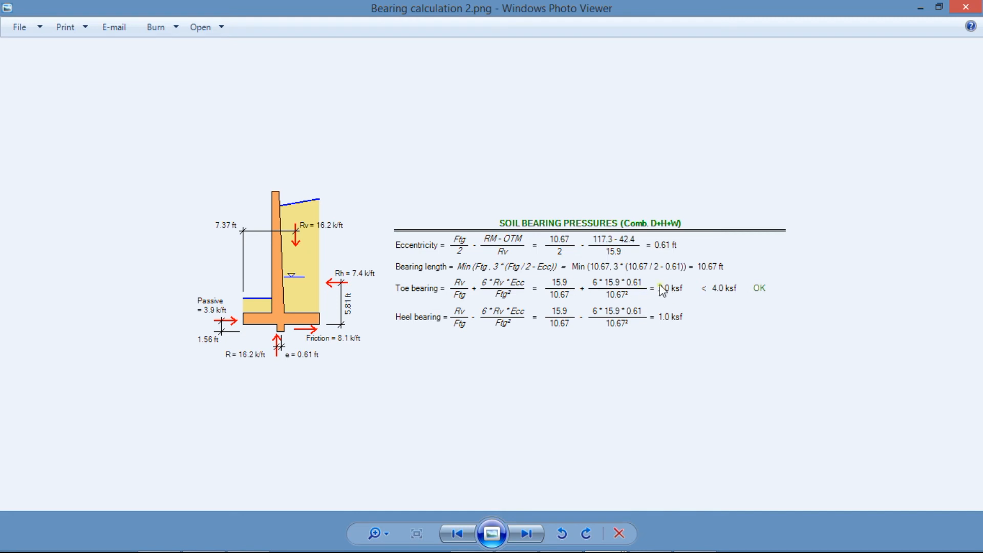
mouse_move(677, 300)
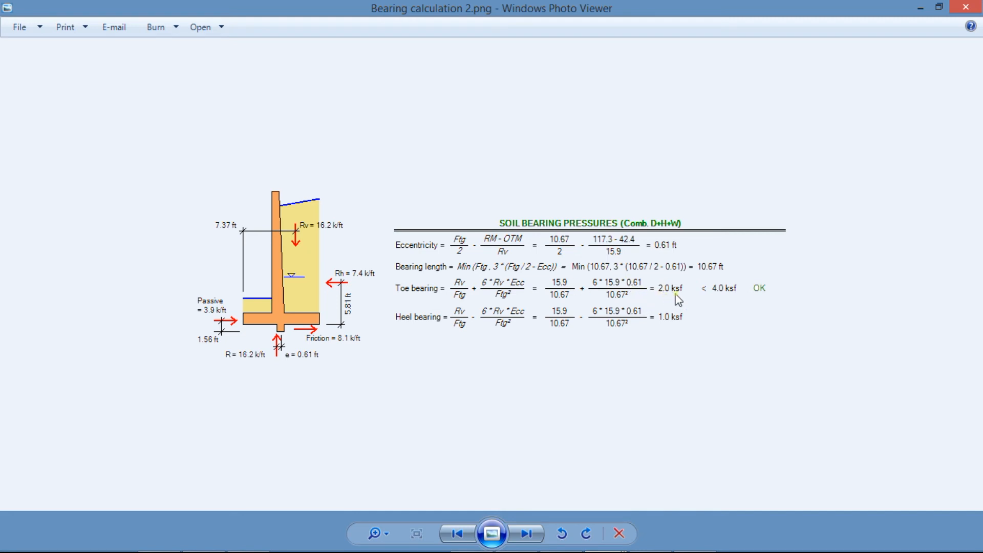
mouse_move(721, 301)
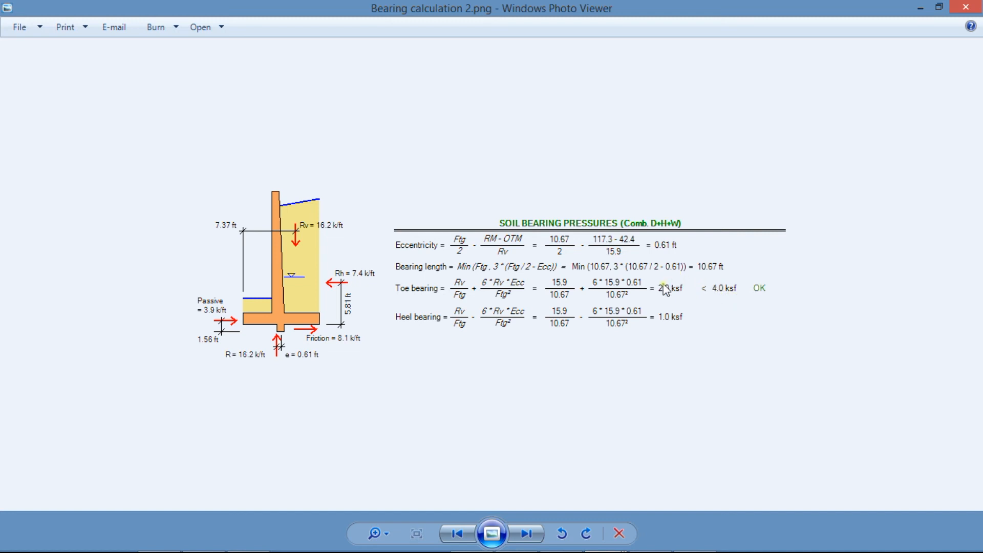
mouse_move(771, 295)
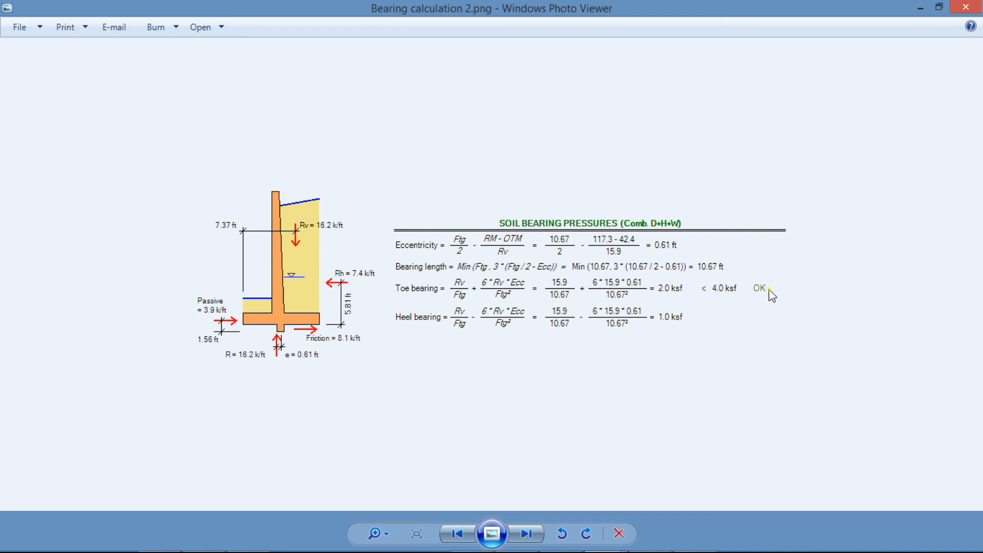
mouse_move(325, 334)
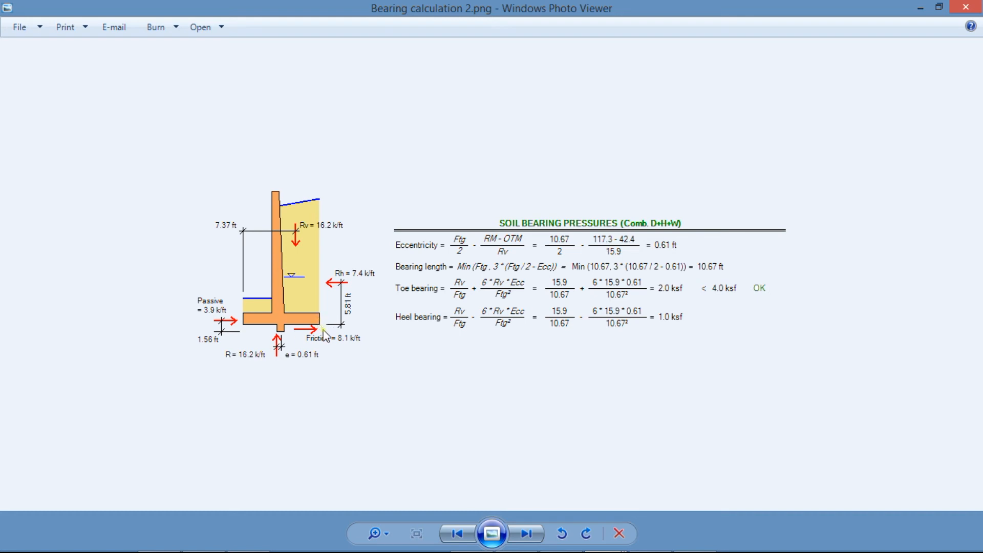
mouse_move(479, 318)
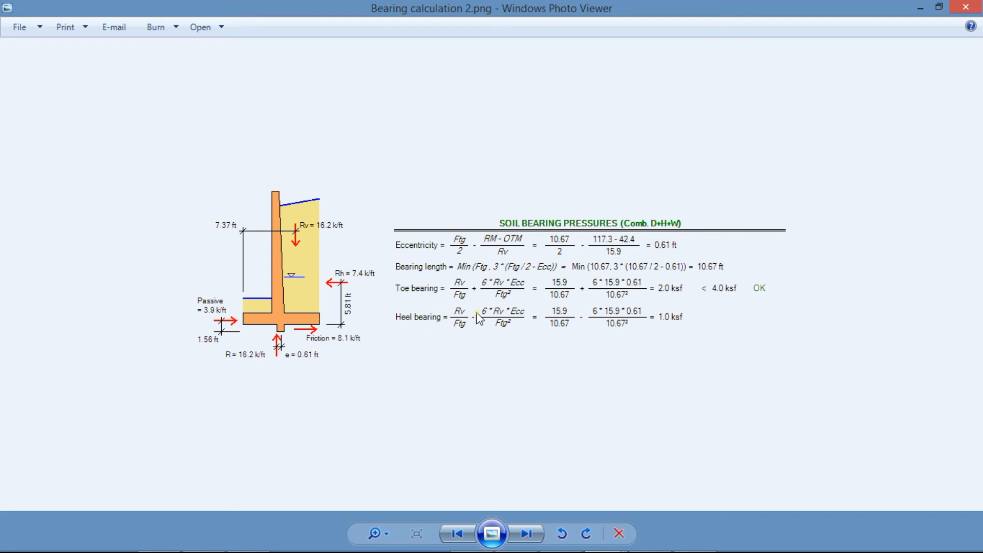
mouse_move(474, 324)
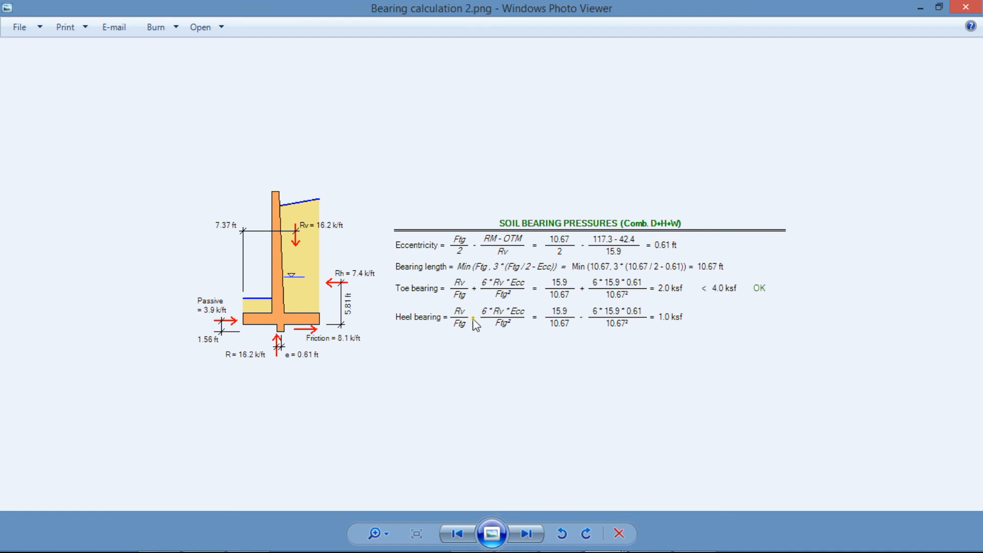
mouse_move(636, 319)
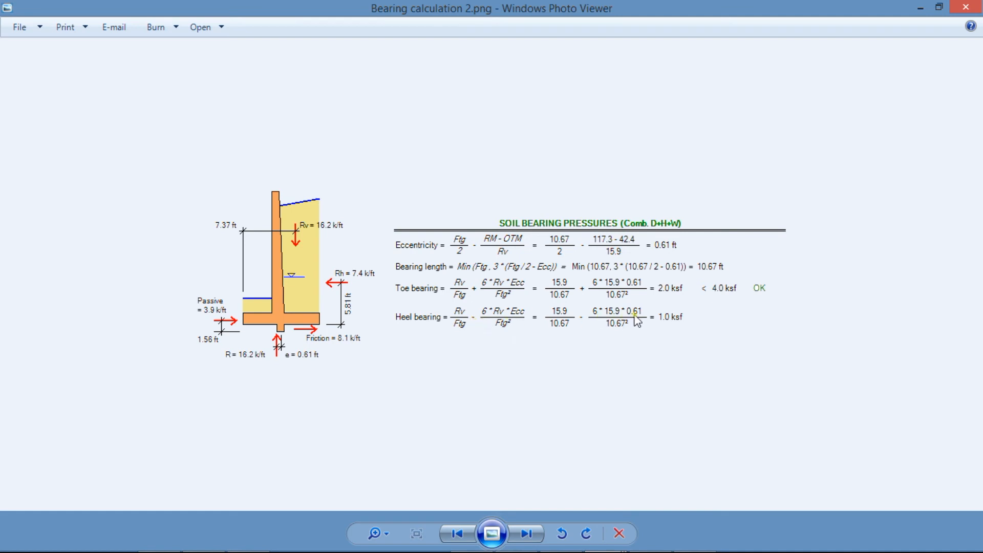
mouse_move(681, 327)
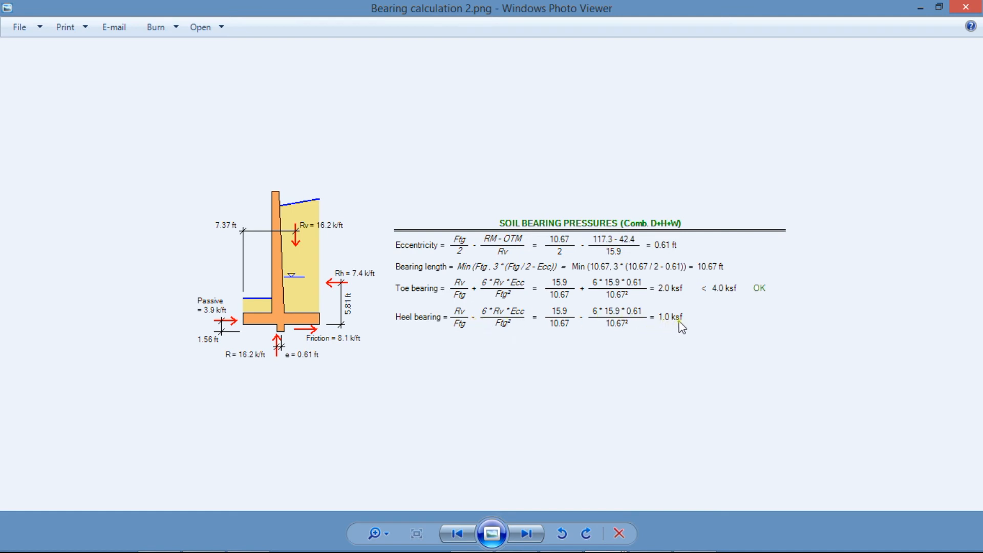
mouse_move(248, 348)
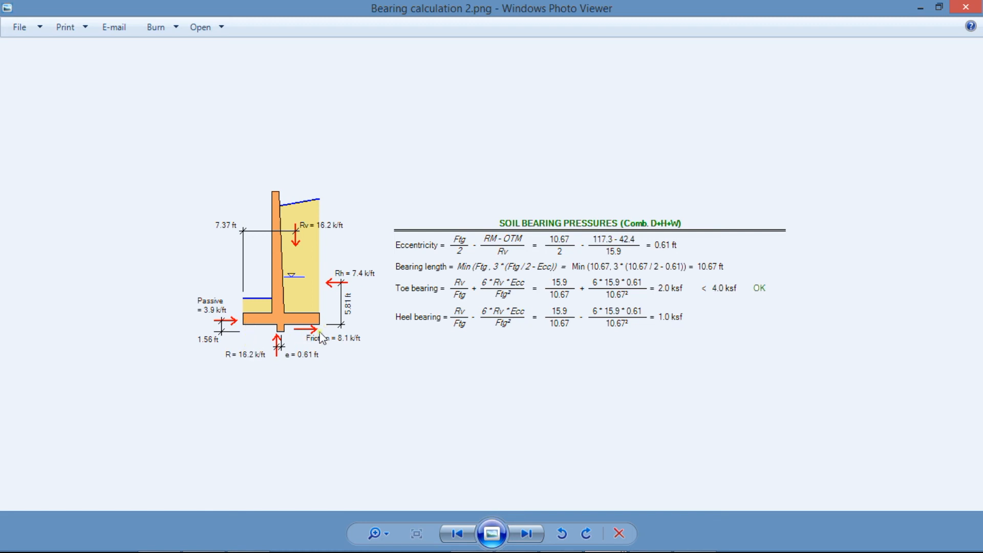
mouse_move(691, 296)
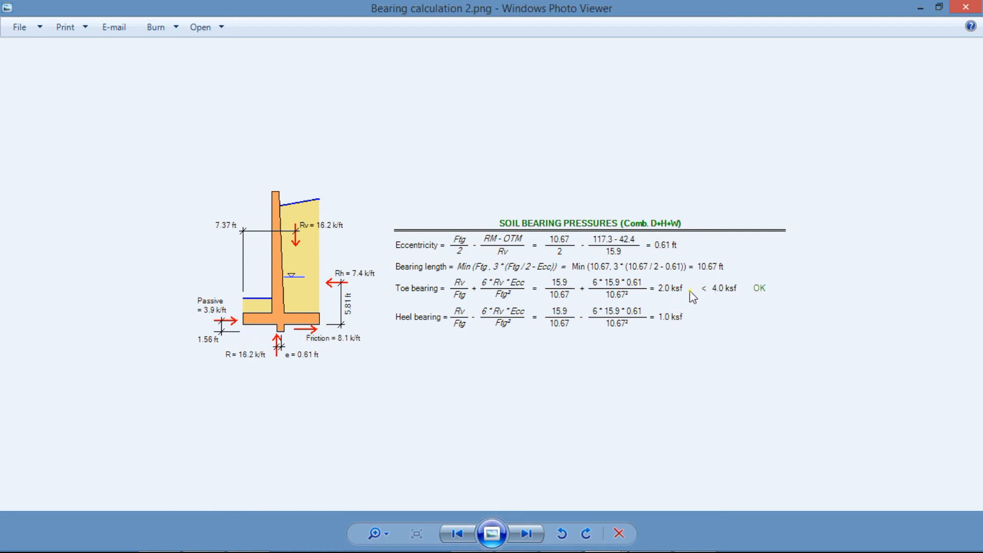
mouse_move(717, 296)
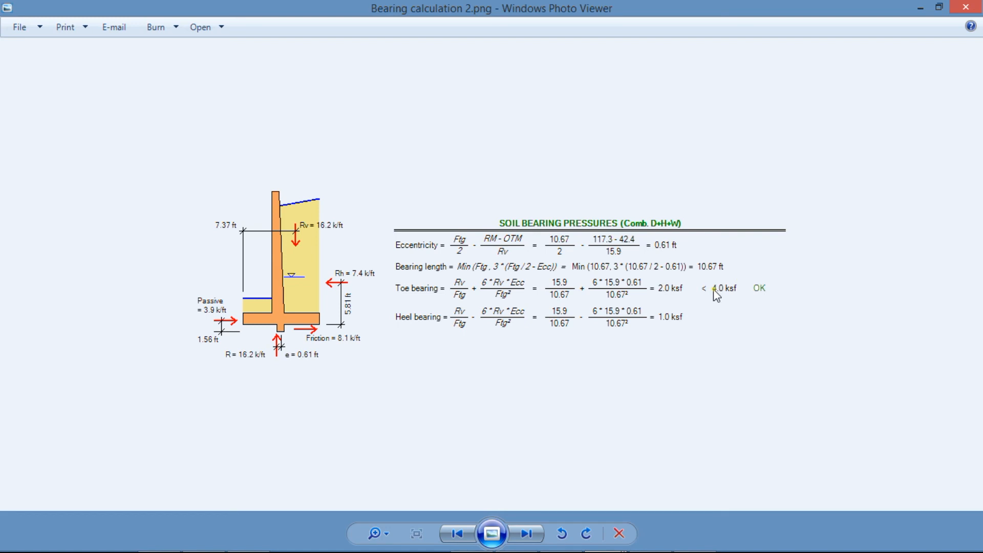
mouse_move(769, 296)
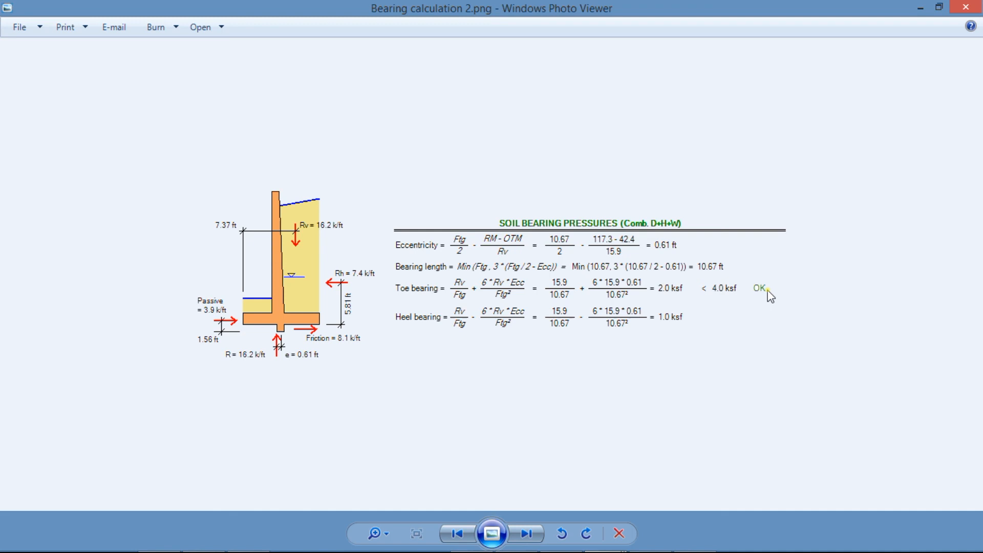
mouse_move(720, 364)
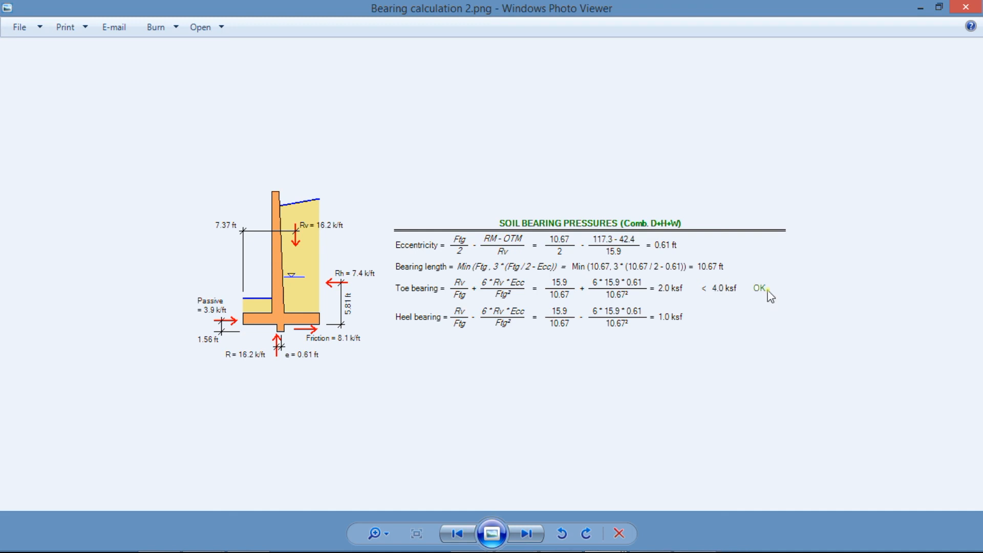
mouse_move(770, 297)
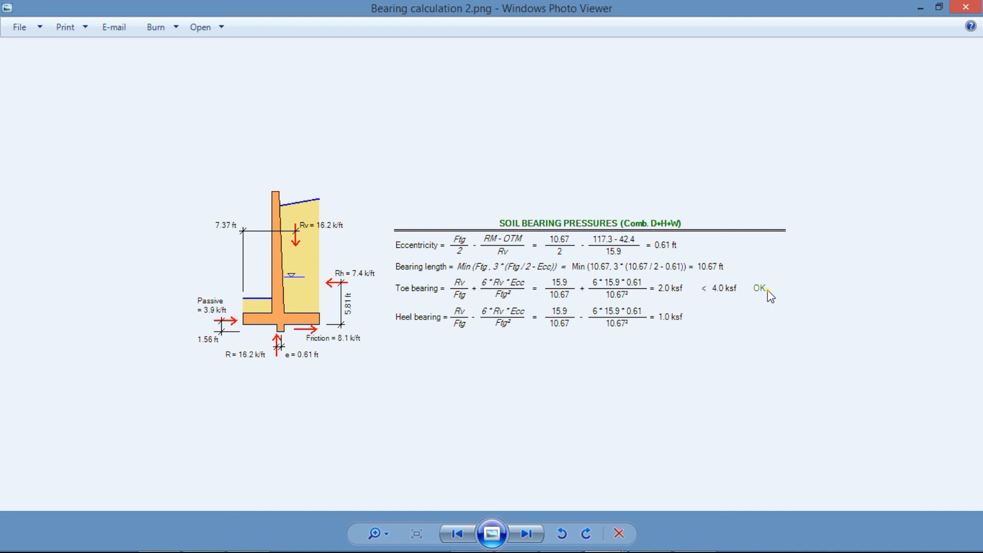